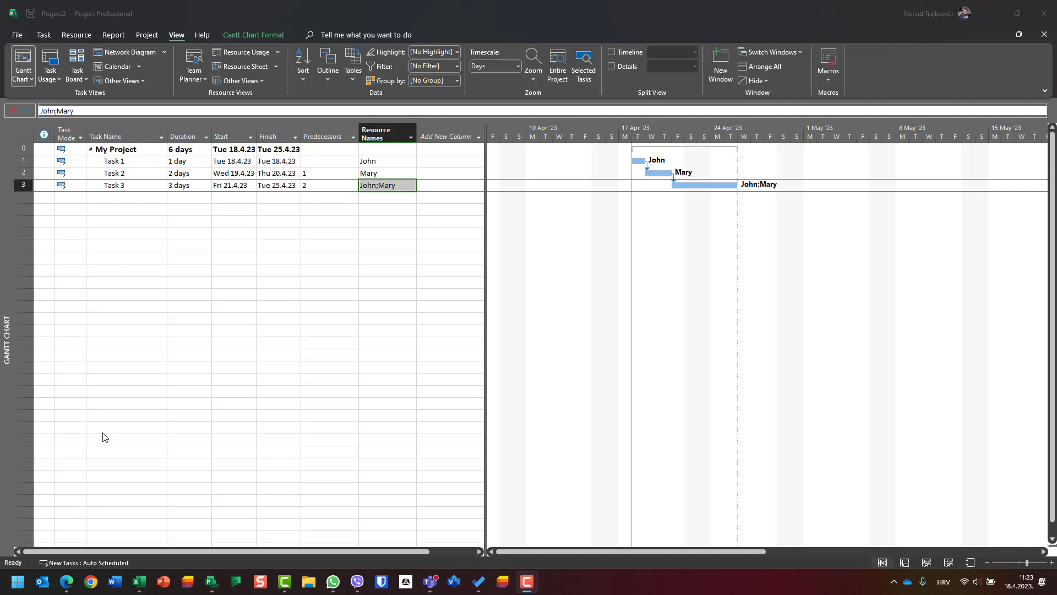
mouse_move(313, 282)
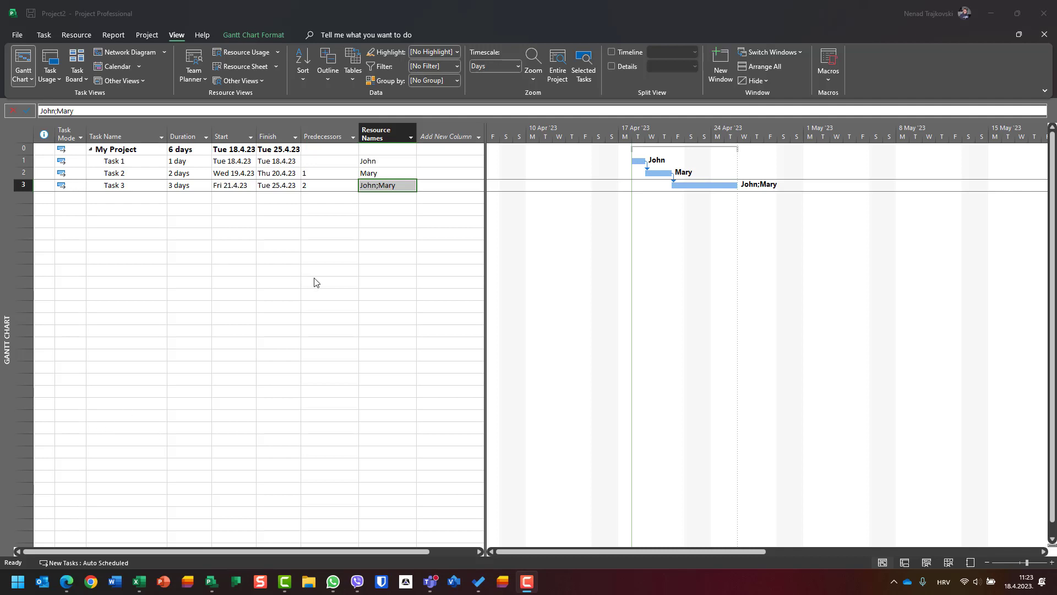
mouse_move(571, 559)
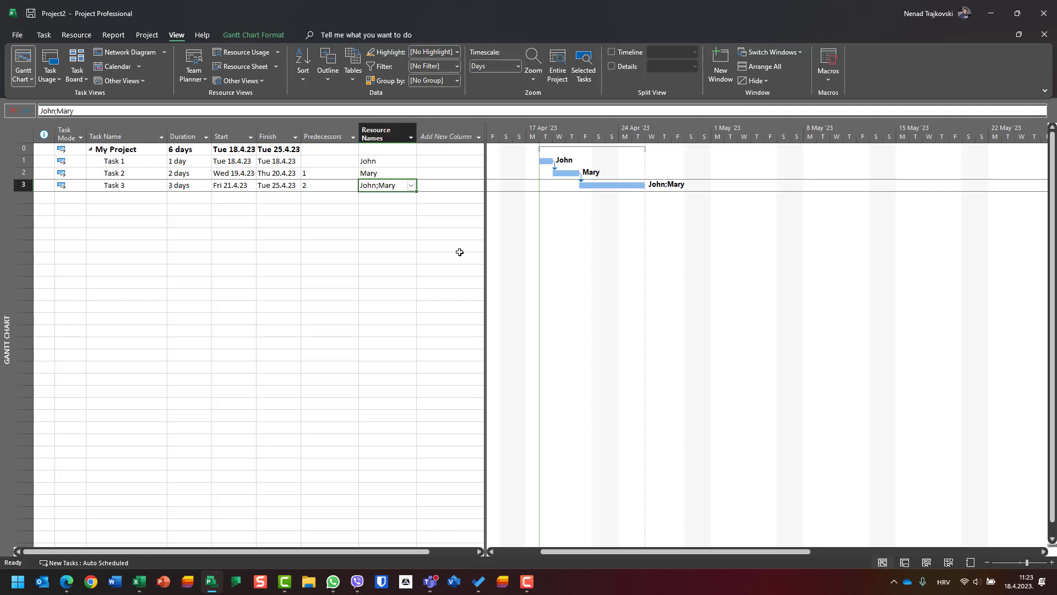
mouse_move(150, 158)
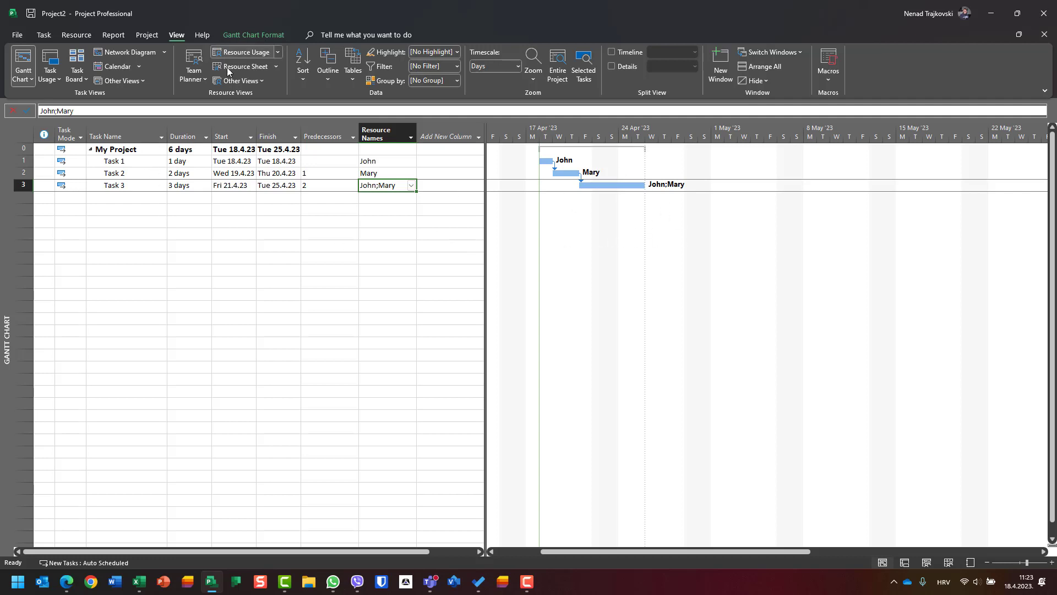
Check John's standard hourly rate in the Resource Sheet, then return to the Gantt chart.
click(245, 66)
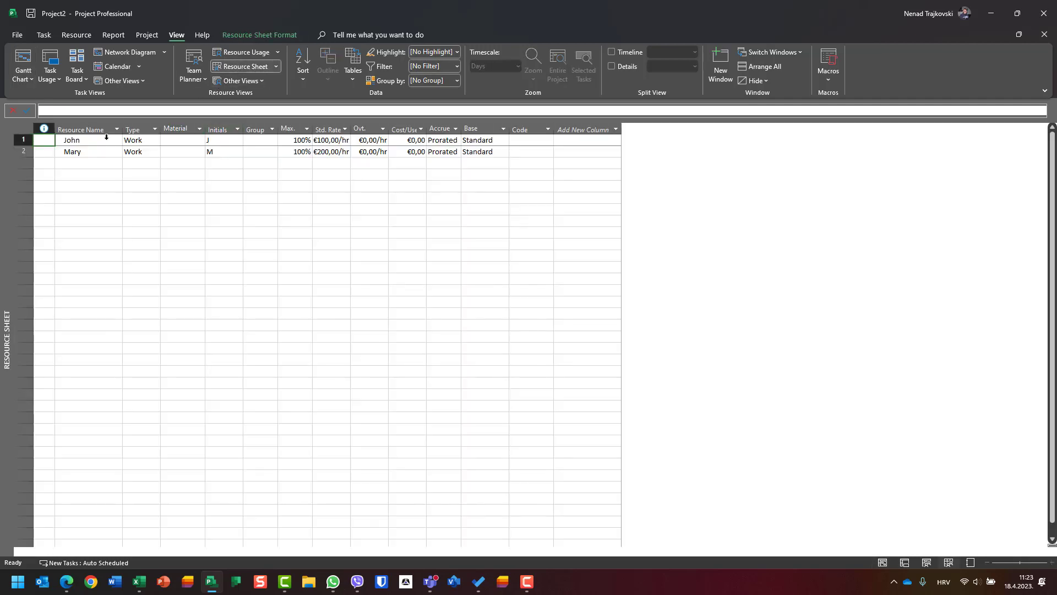
click(331, 139)
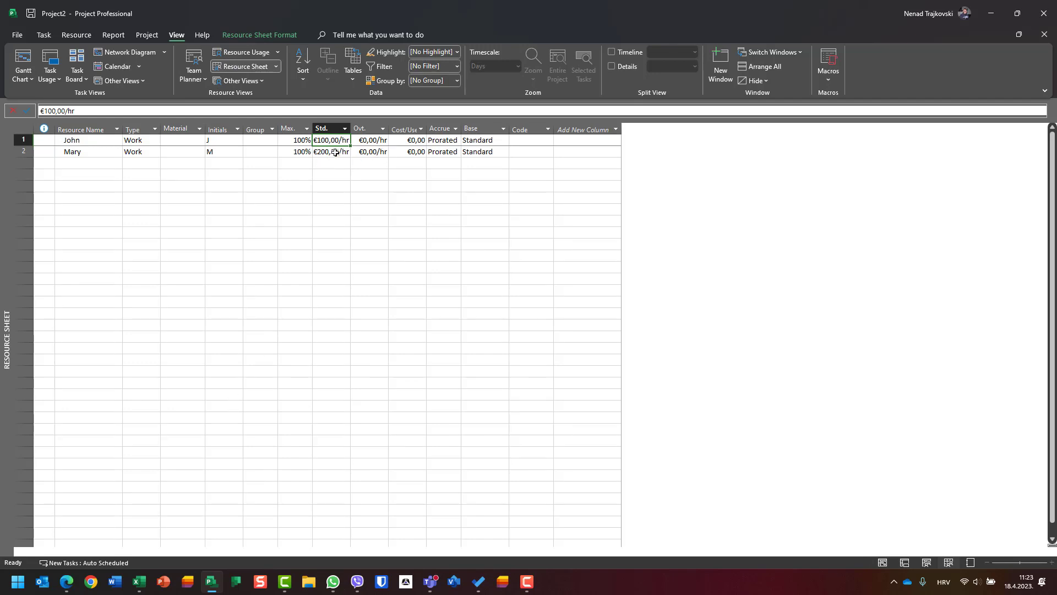
click(22, 64)
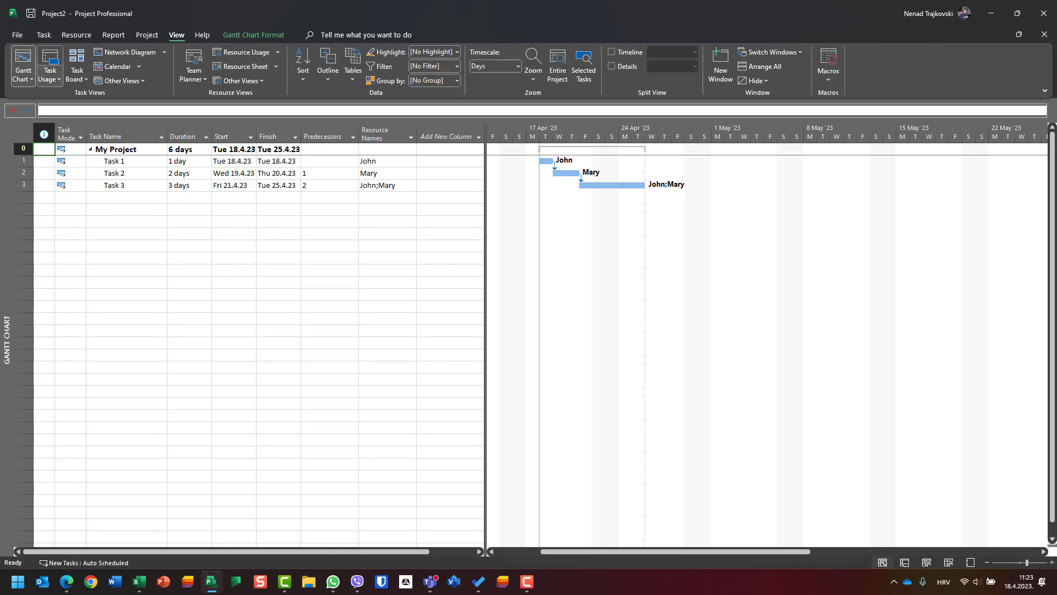
Save a baseline for the entire project from Project > Set Baseline.
click(146, 34)
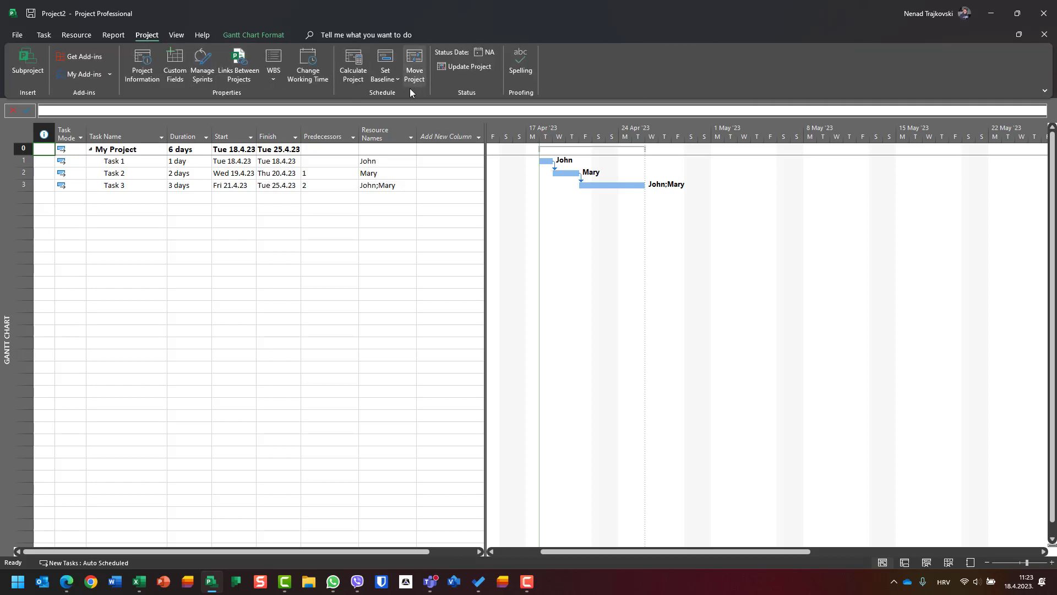
click(385, 64)
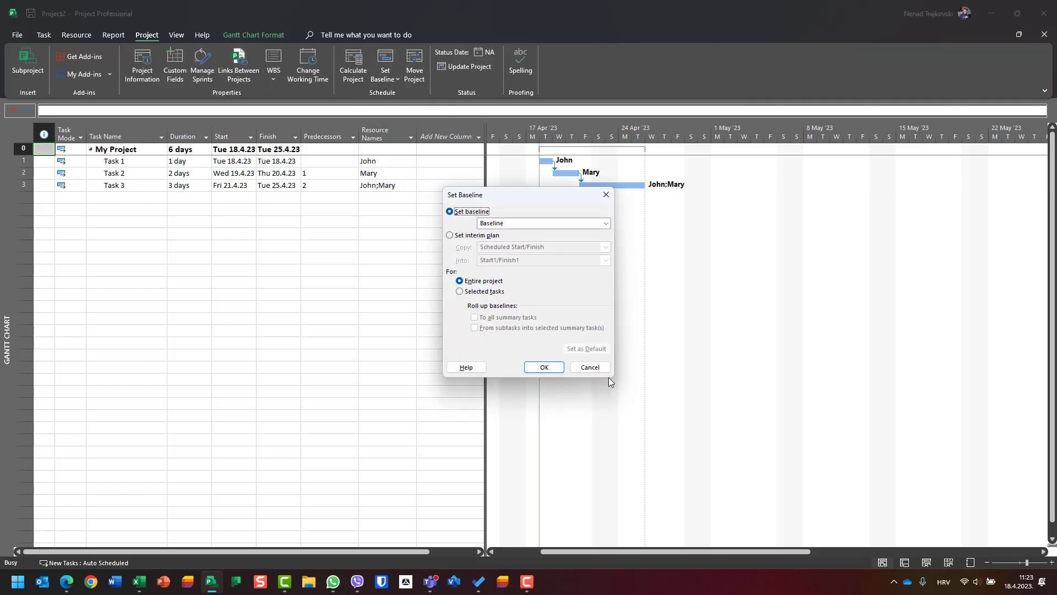
click(544, 366)
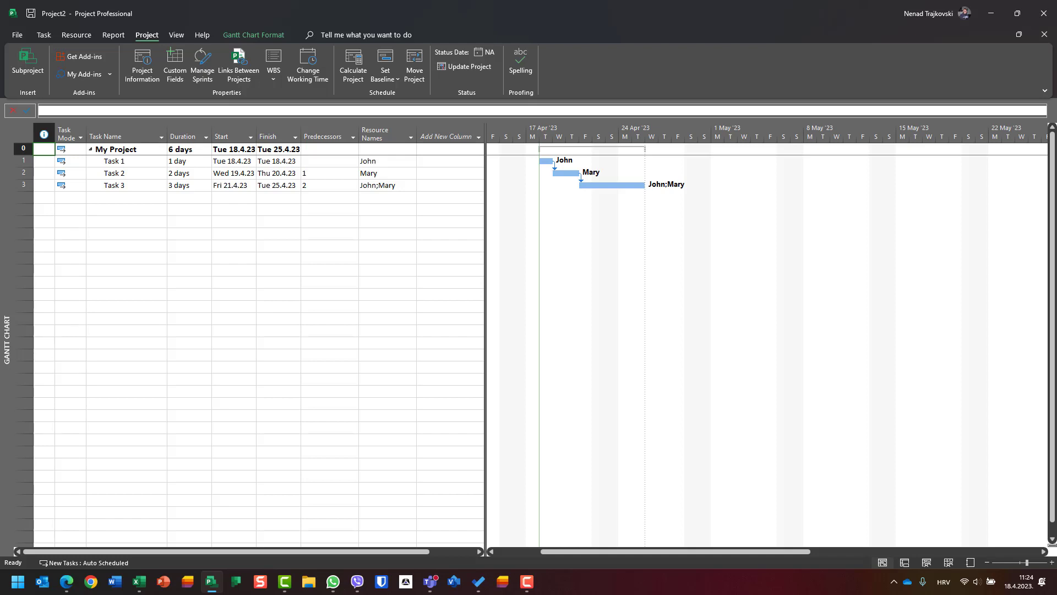
mouse_move(195, 26)
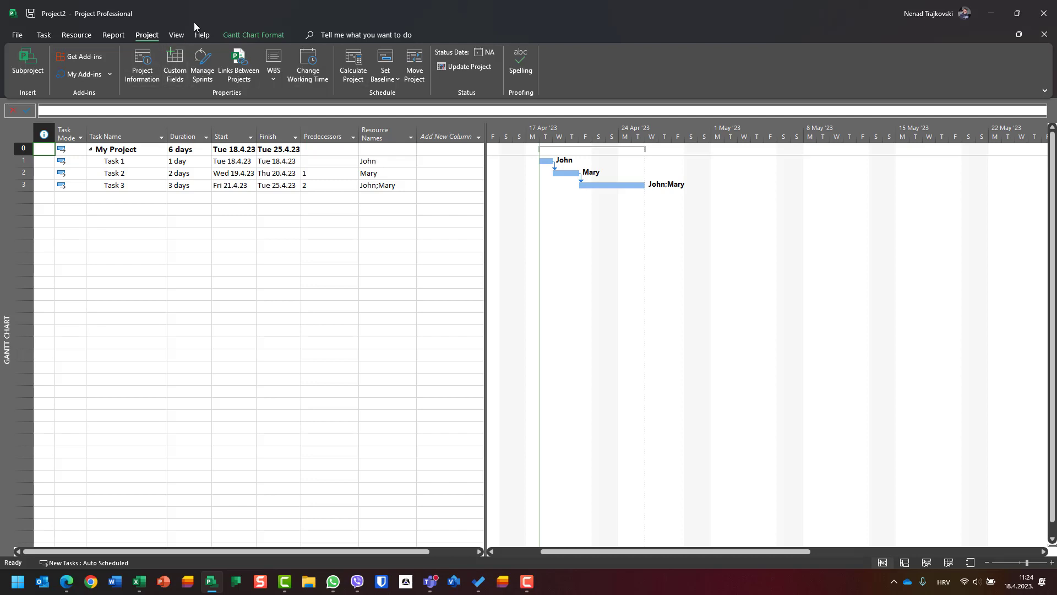
Show the Task Form details pane below the Gantt chart and switch it to the Cost layout.
click(177, 34)
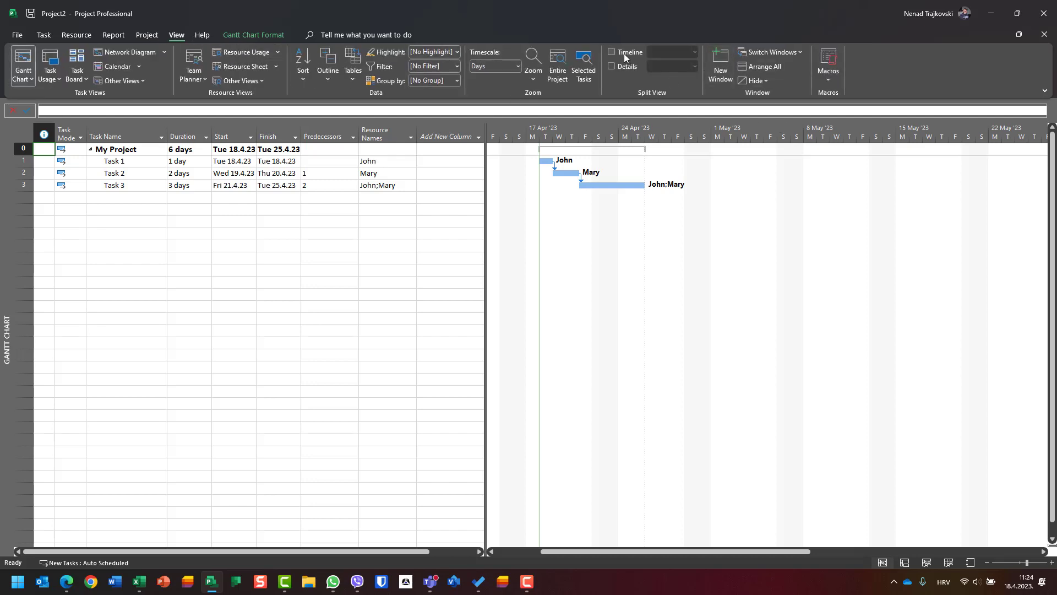
click(613, 66)
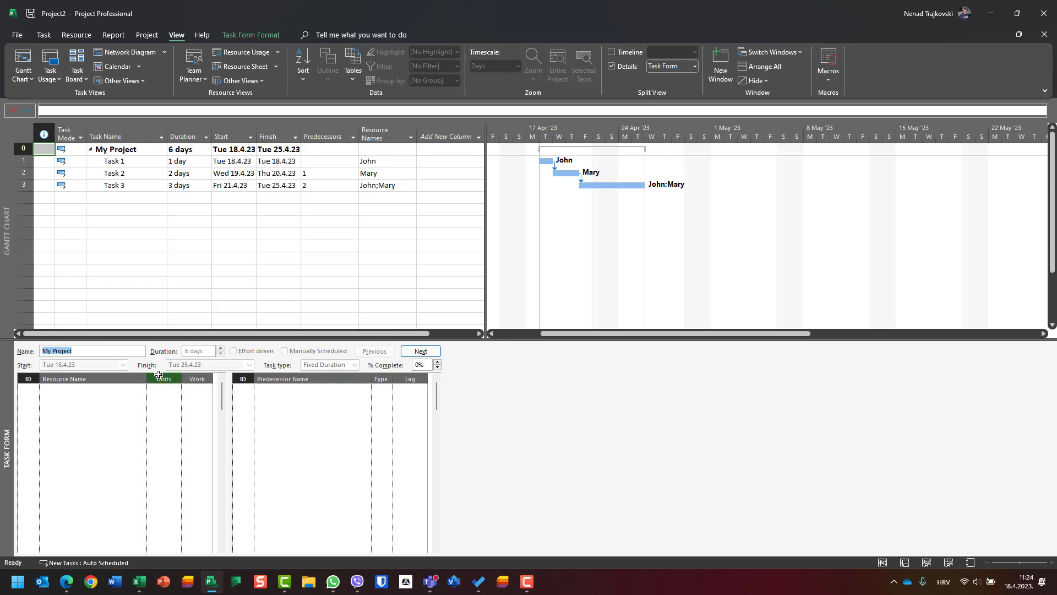
mouse_move(155, 402)
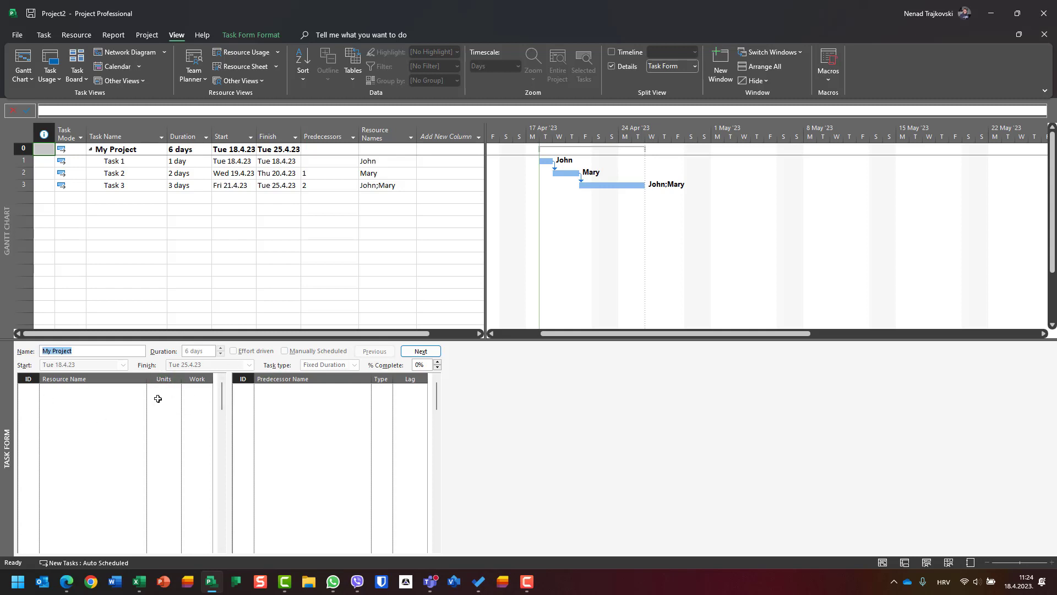
mouse_move(88, 421)
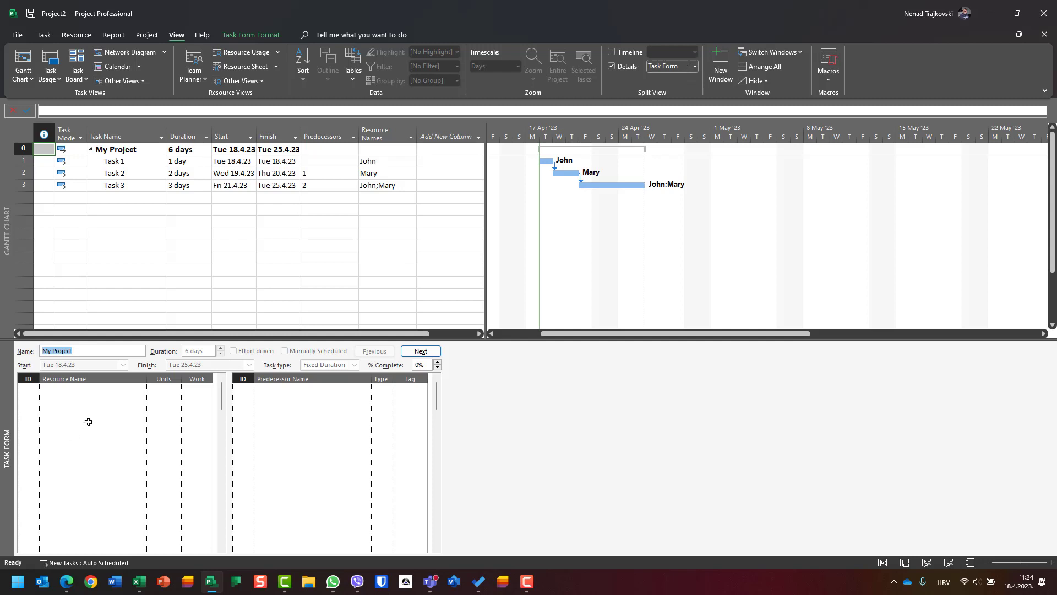
right_click(88, 421)
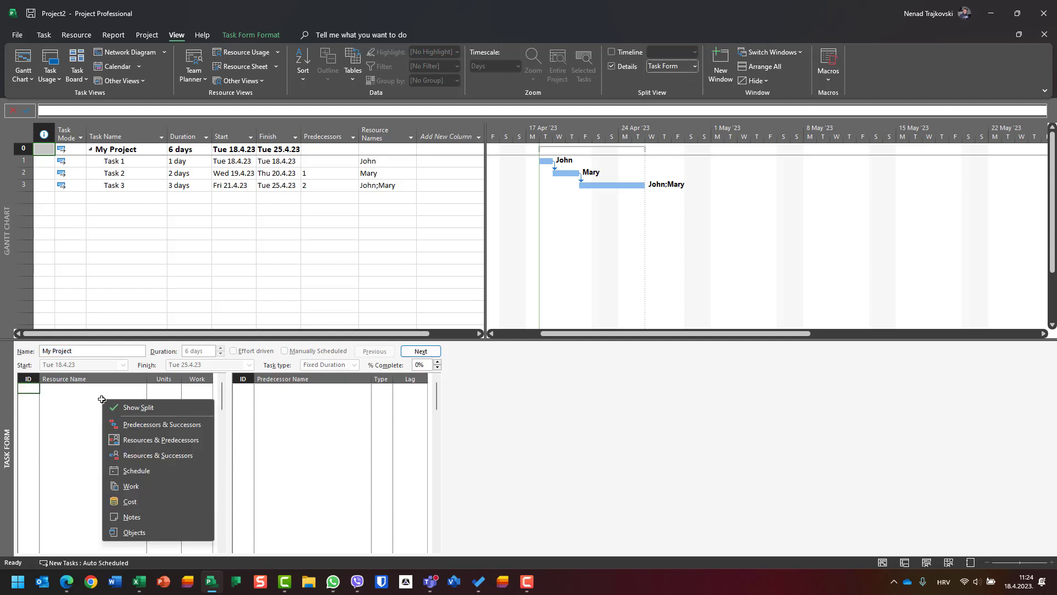
click(130, 501)
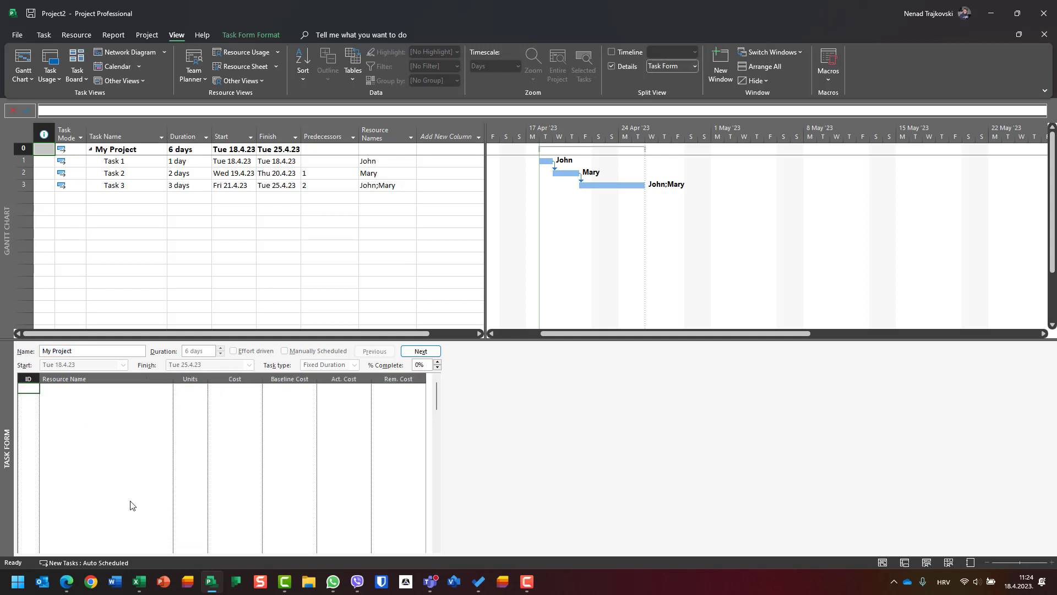
click(113, 160)
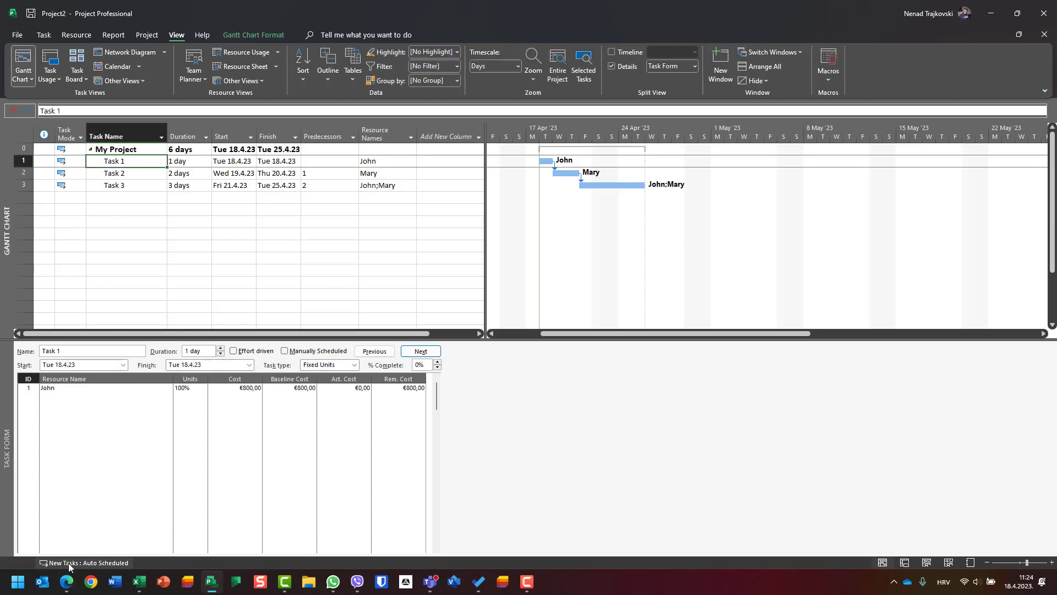
mouse_move(335, 202)
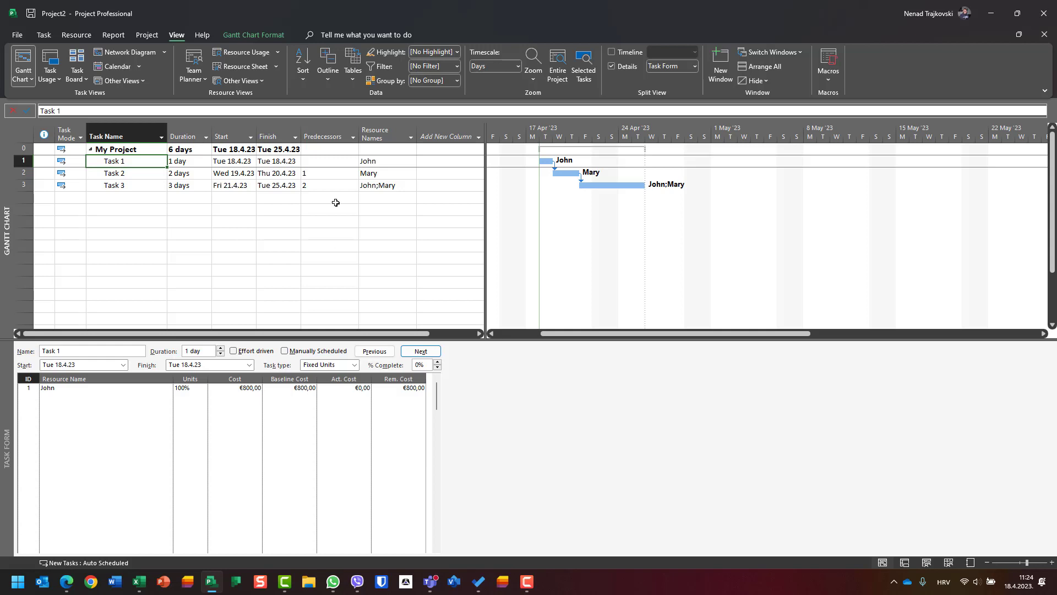
mouse_move(255, 392)
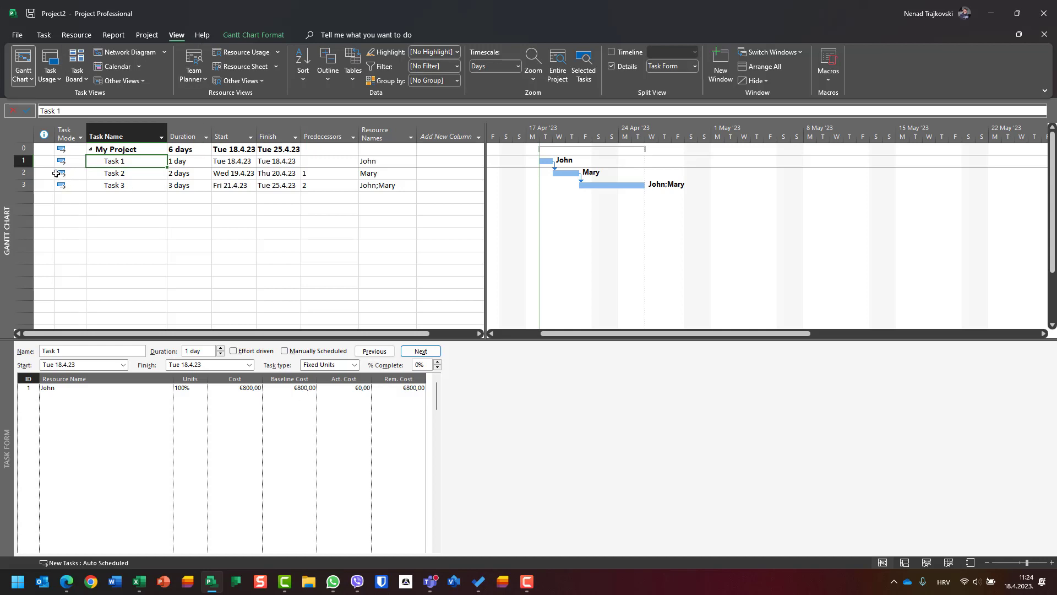
click(64, 172)
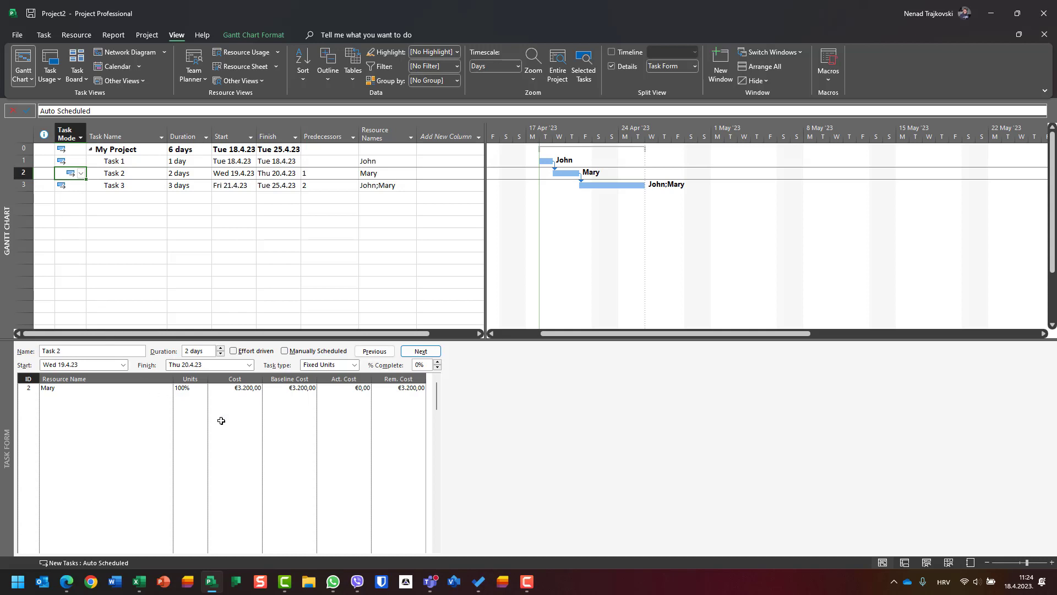
mouse_move(246, 391)
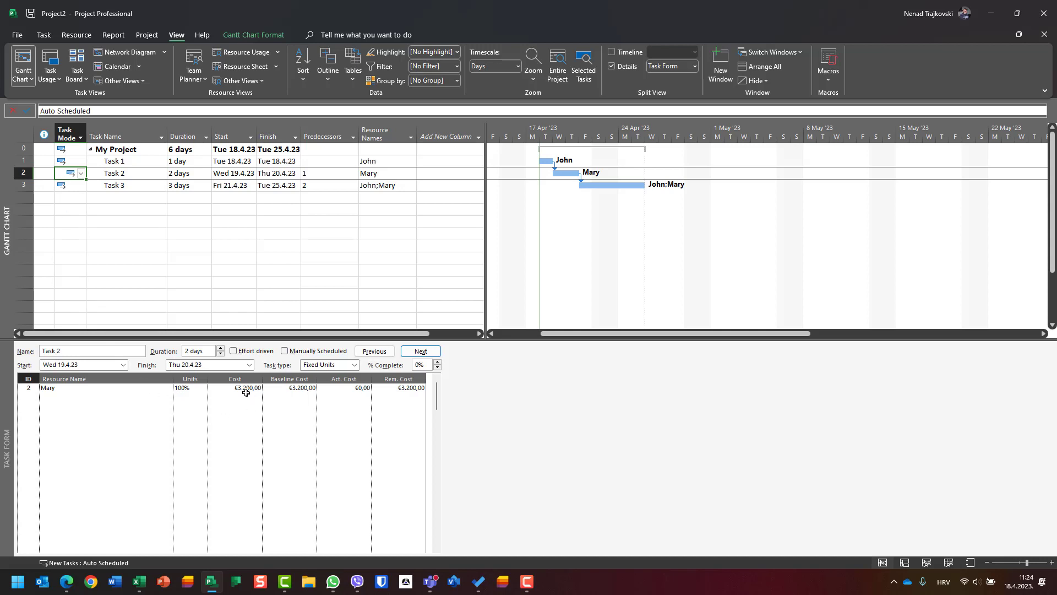
mouse_move(166, 187)
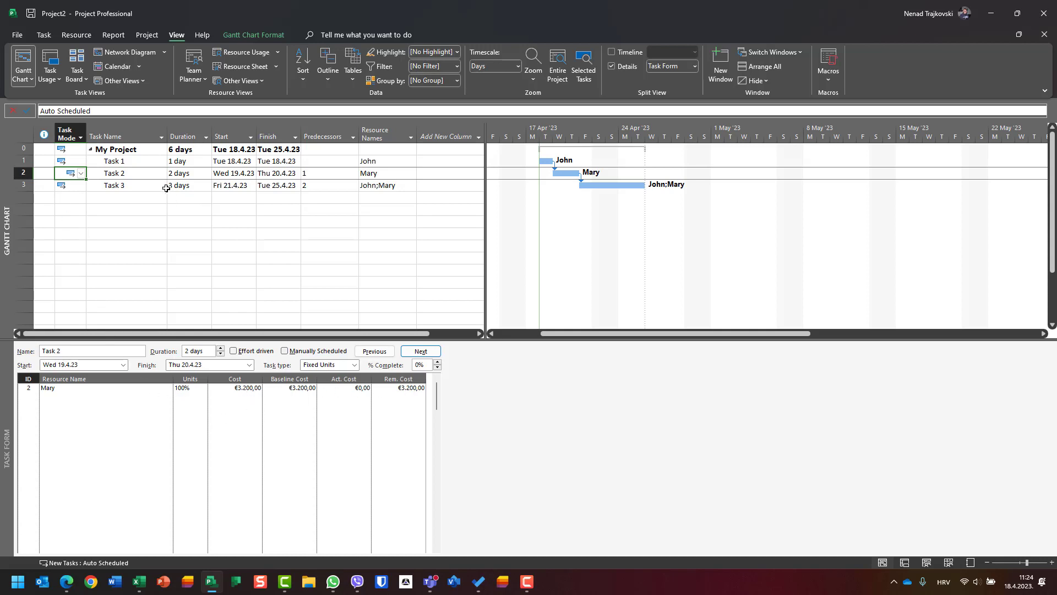
click(114, 185)
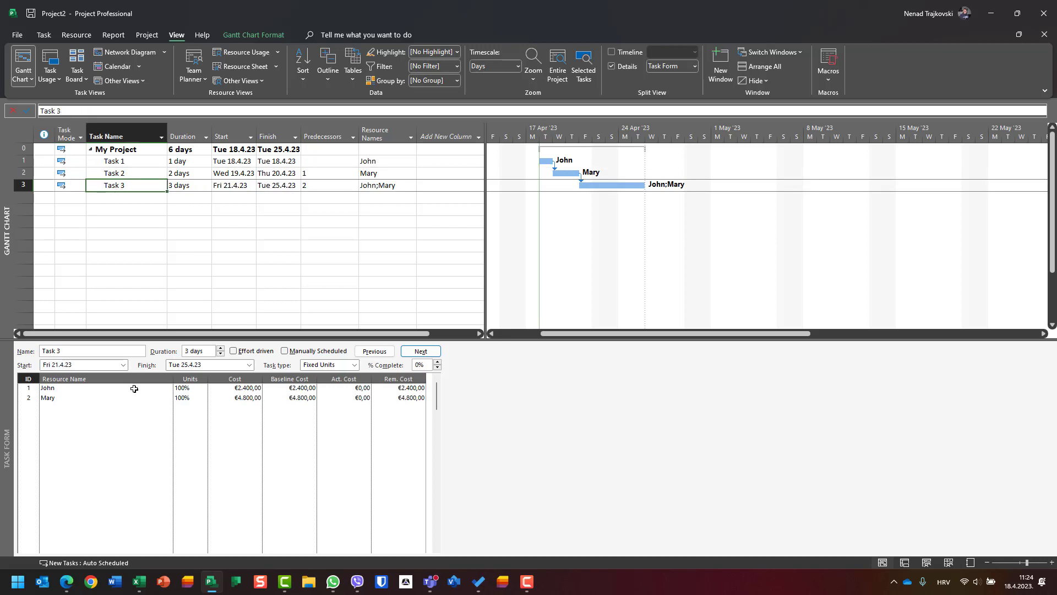
mouse_move(156, 410)
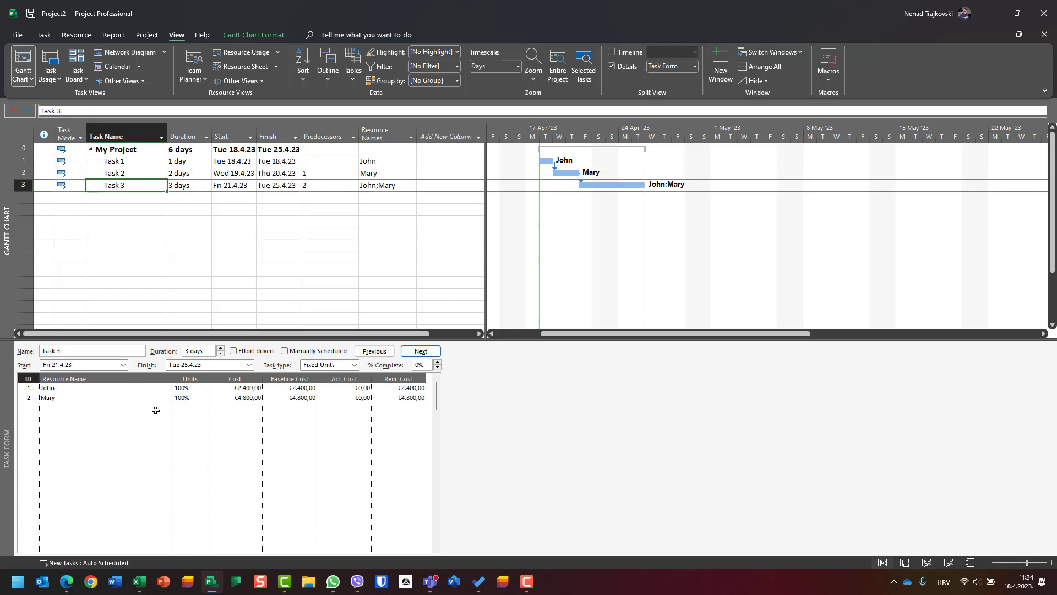
mouse_move(156, 410)
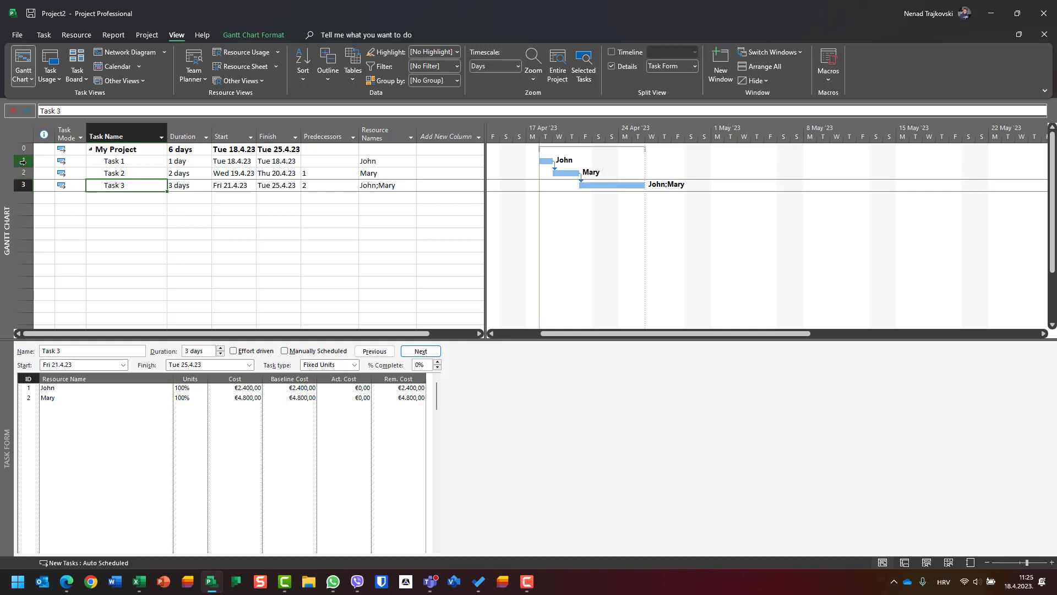
click(113, 161)
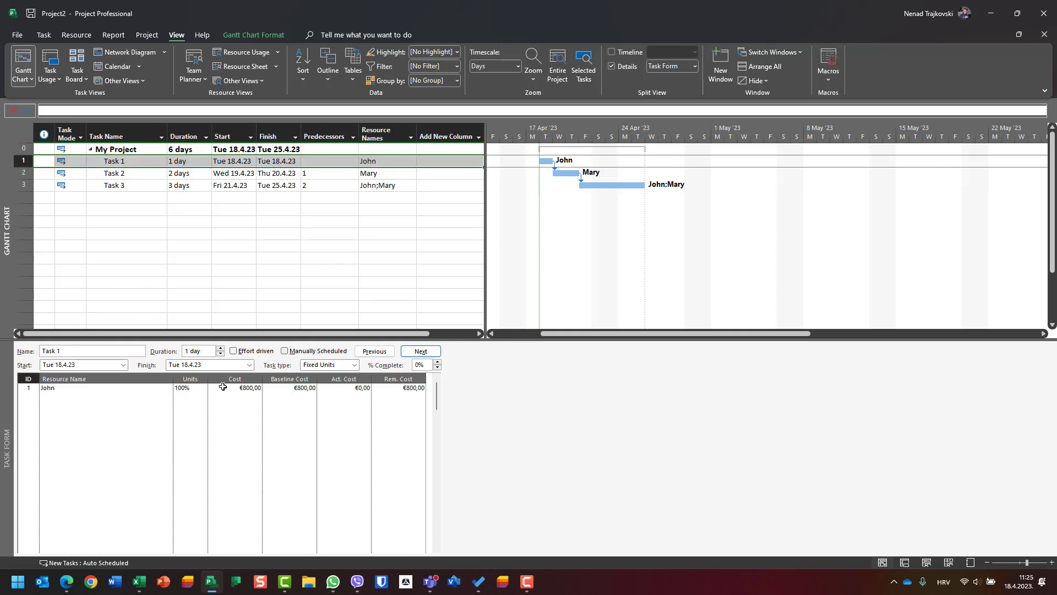
click(288, 378)
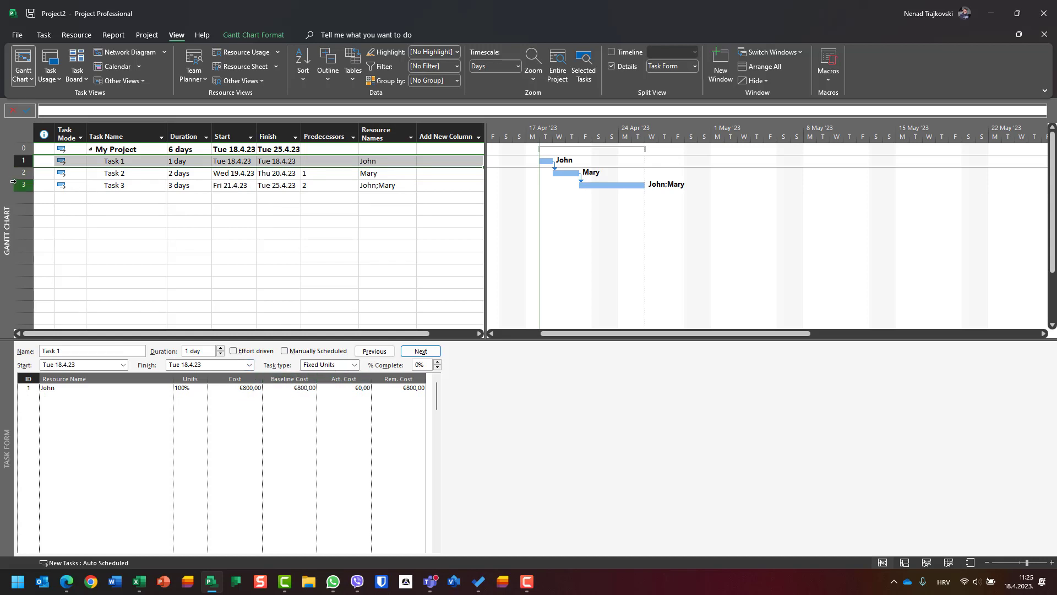
click(113, 185)
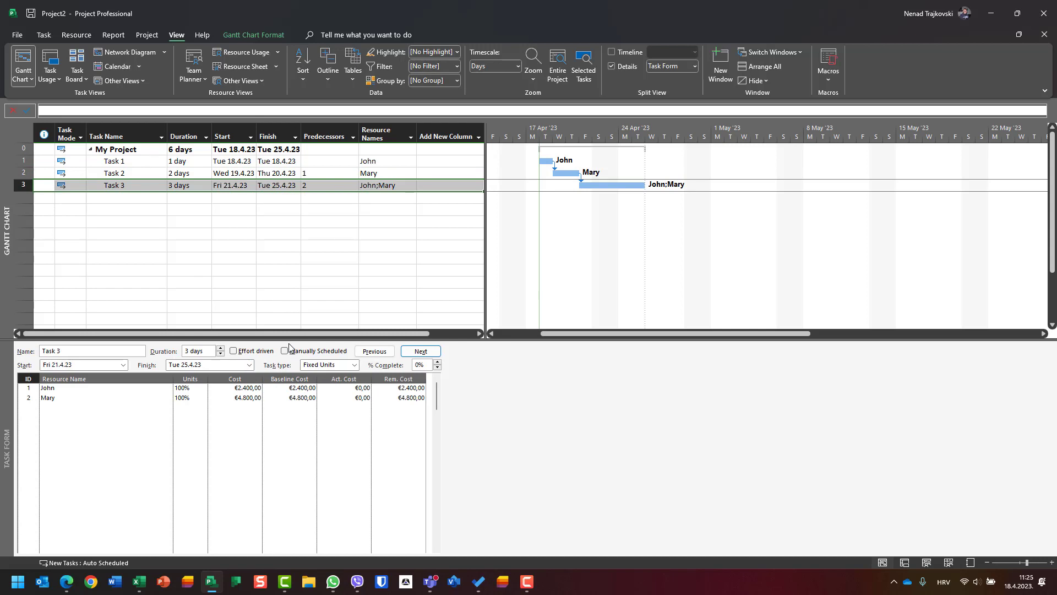
mouse_move(207, 449)
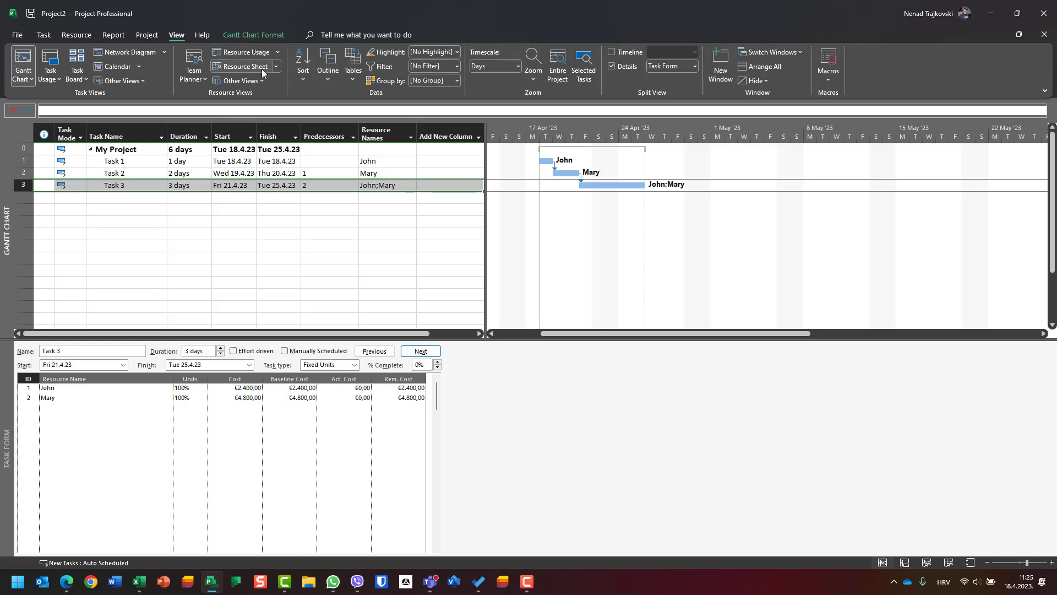
Add a Material resource named Bricks at €10,00 in the Resource Sheet, then return to the Gantt chart.
click(243, 66)
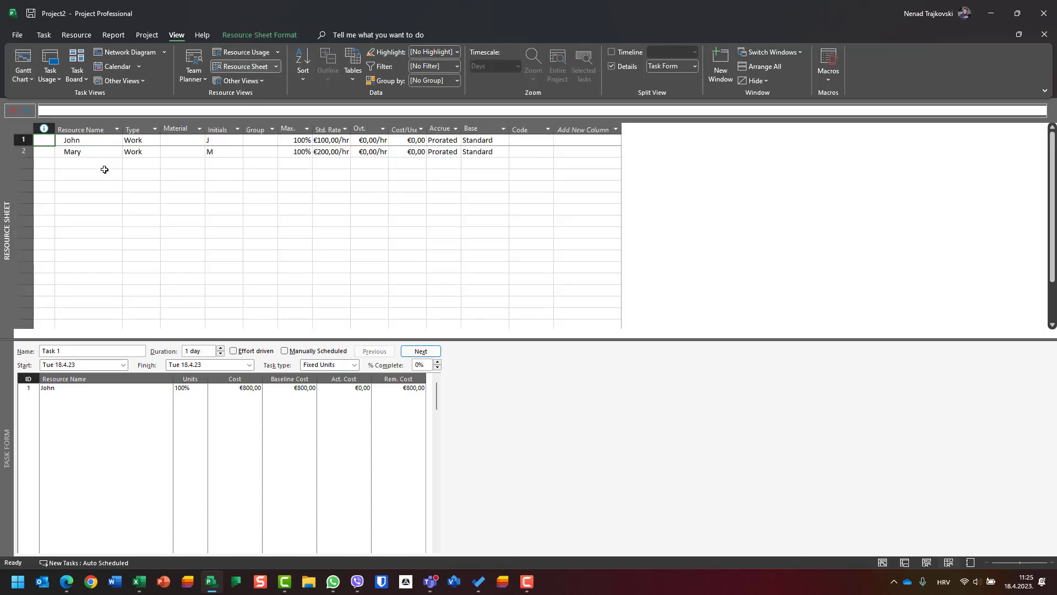
click(88, 163)
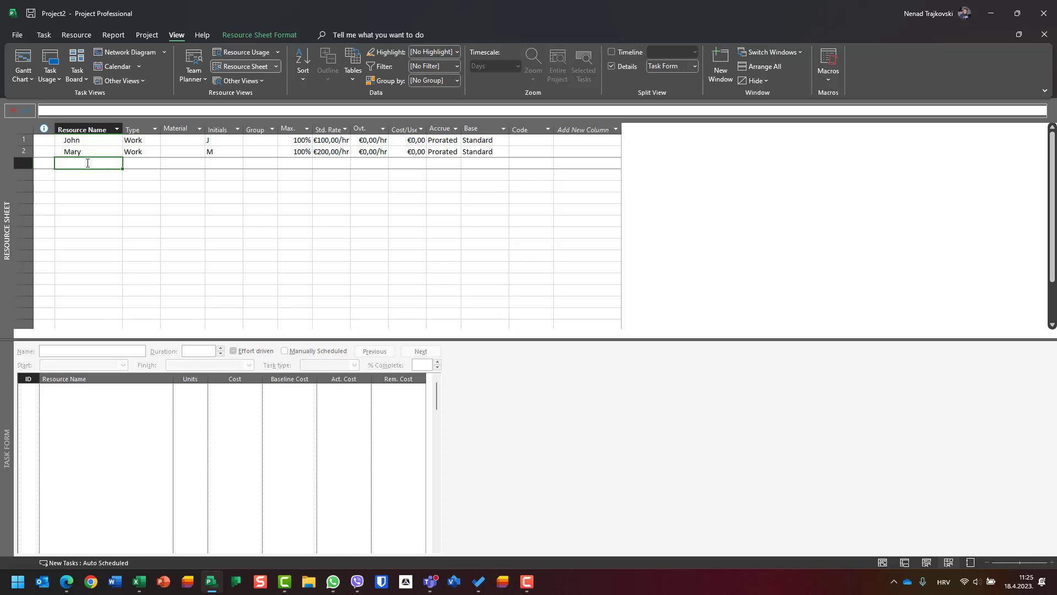
text(Bricks)
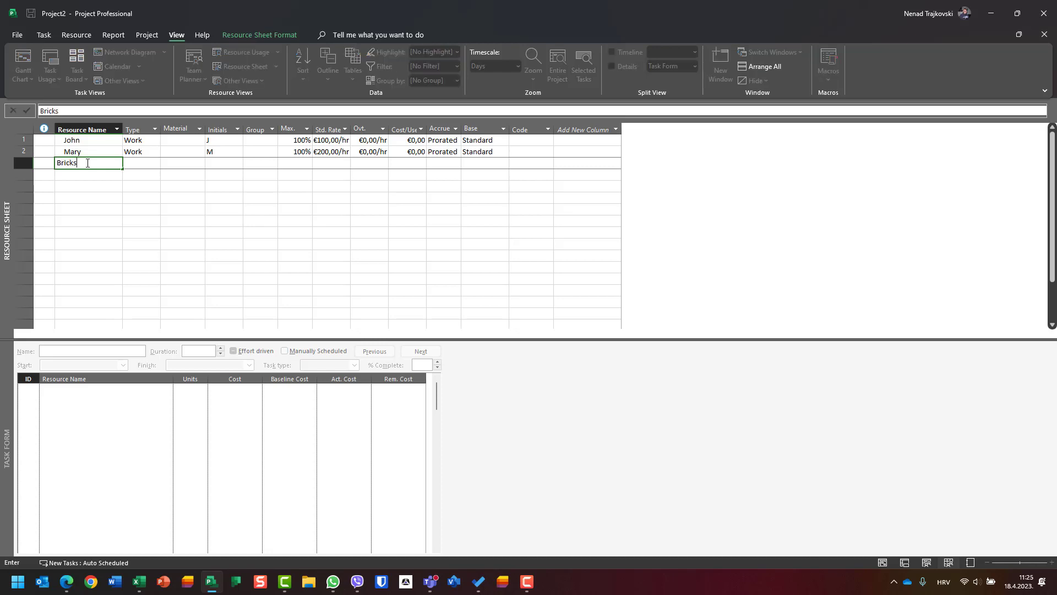
key(Return)
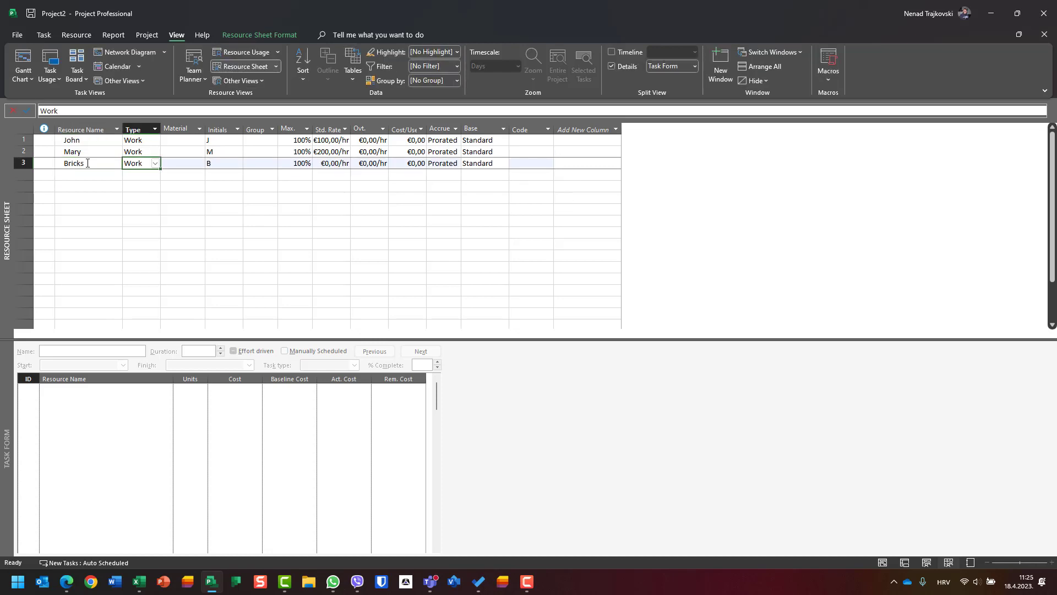
click(138, 162)
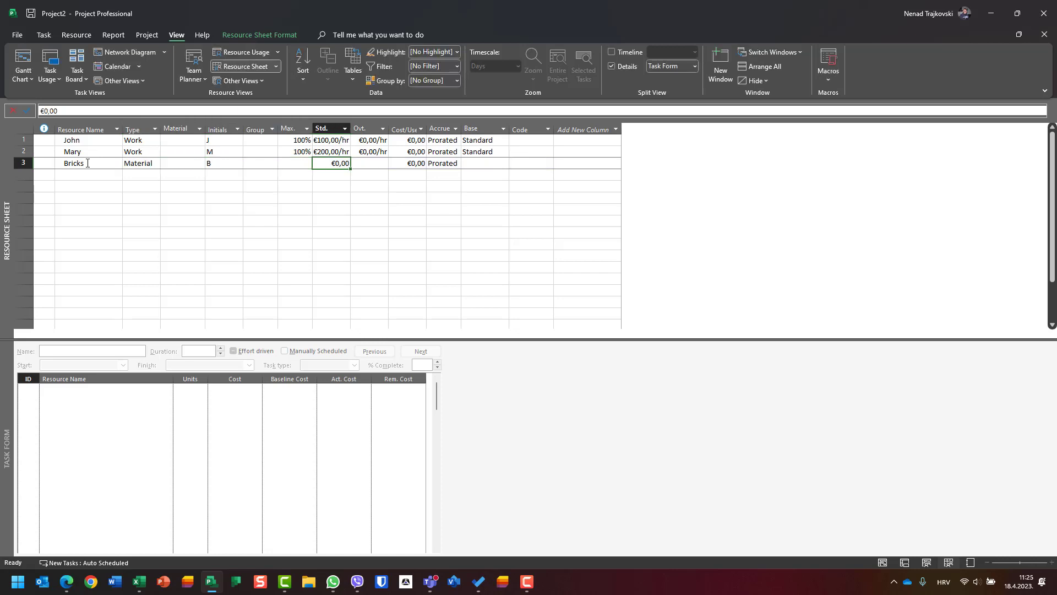
key(Return)
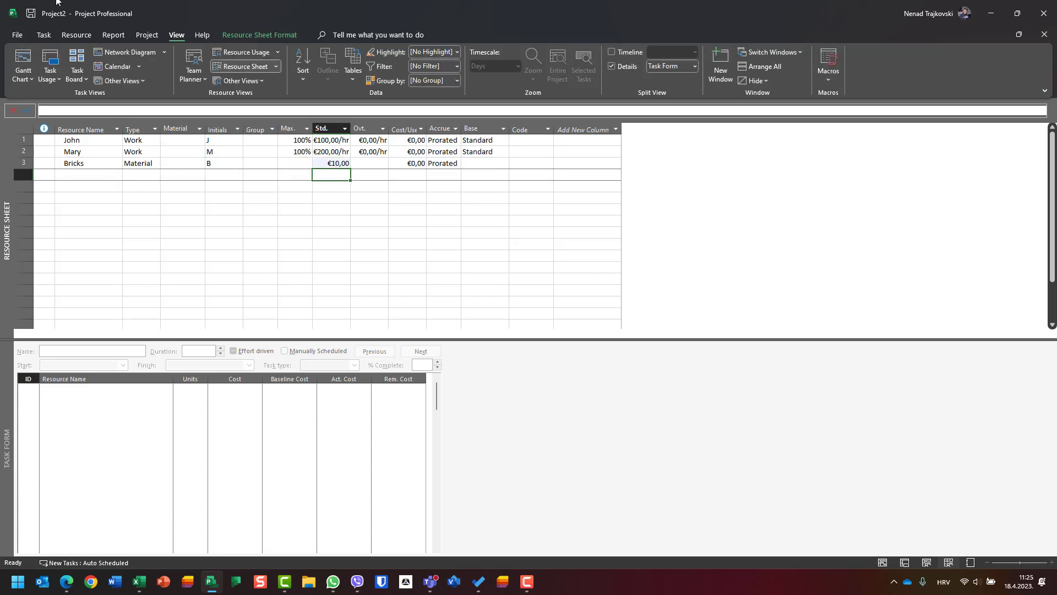
click(22, 65)
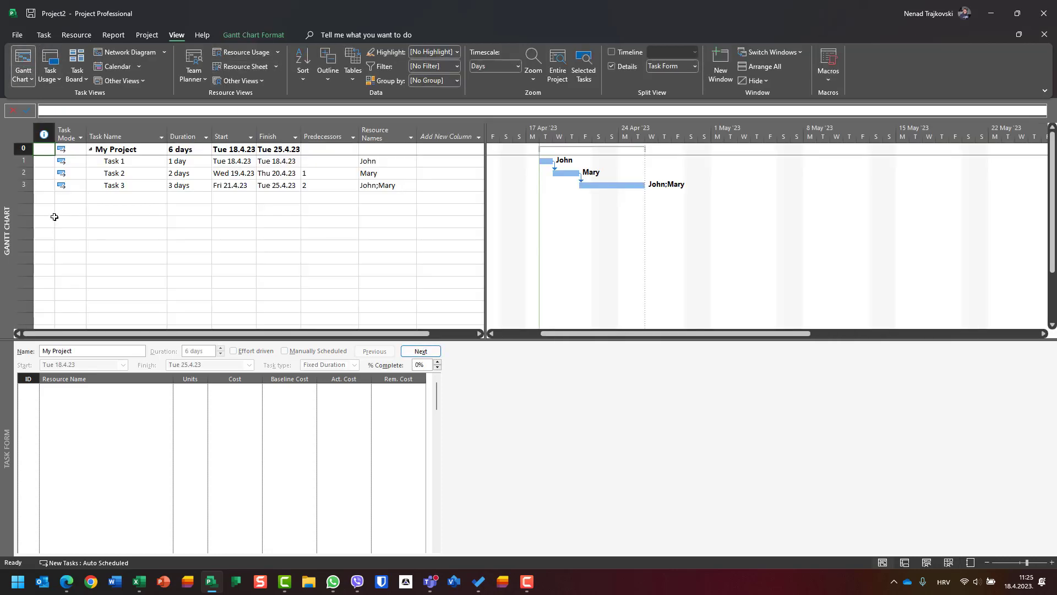
Assign 100 Bricks to Task 3 in the Task Form, adding €1.000,00 cost.
click(24, 185)
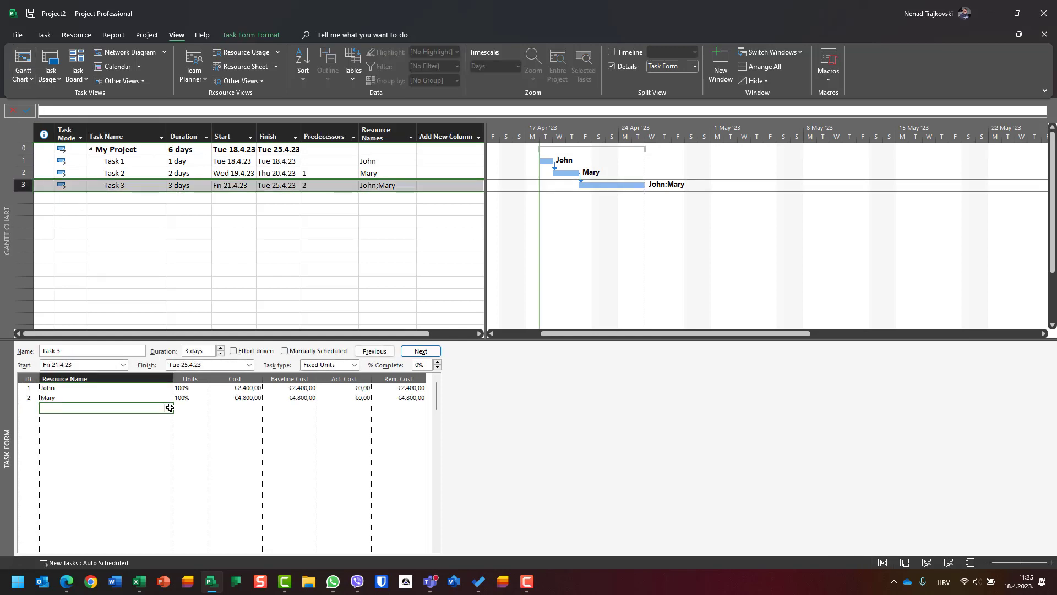
text(Bricks)
click(190, 407)
text(100)
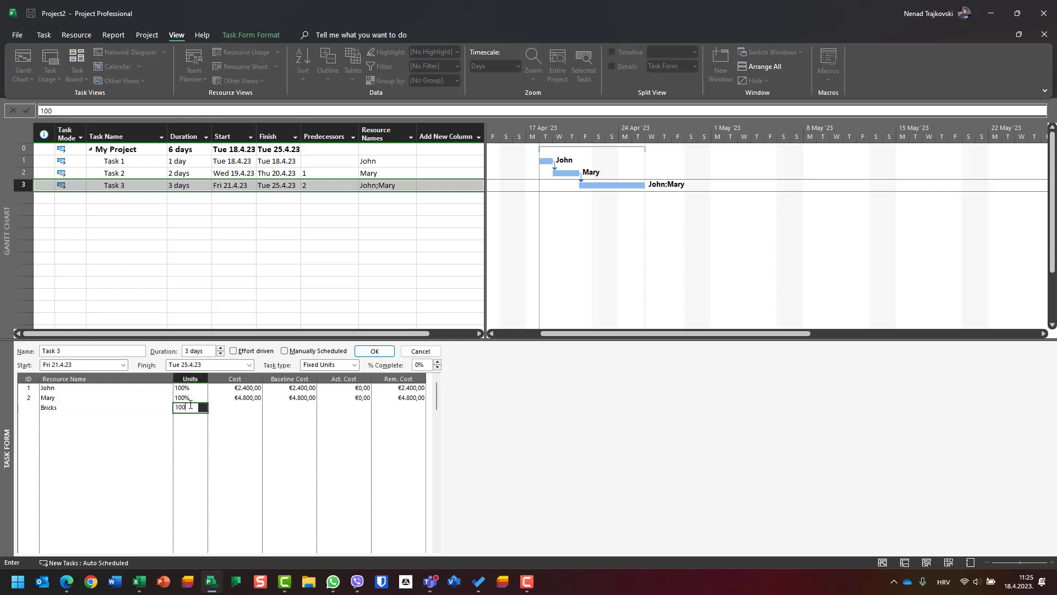
click(374, 351)
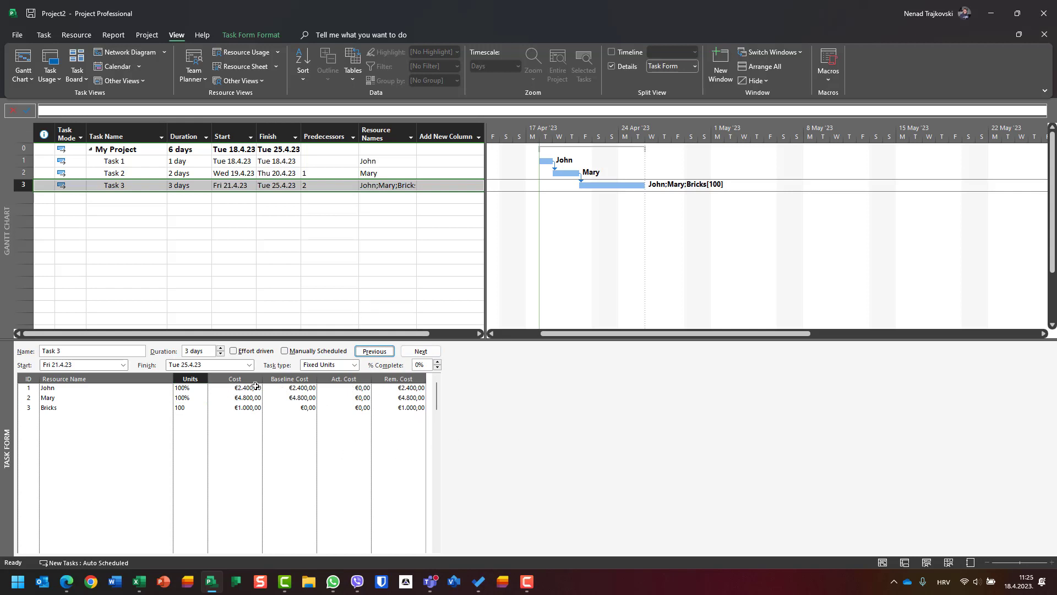
mouse_move(370, 461)
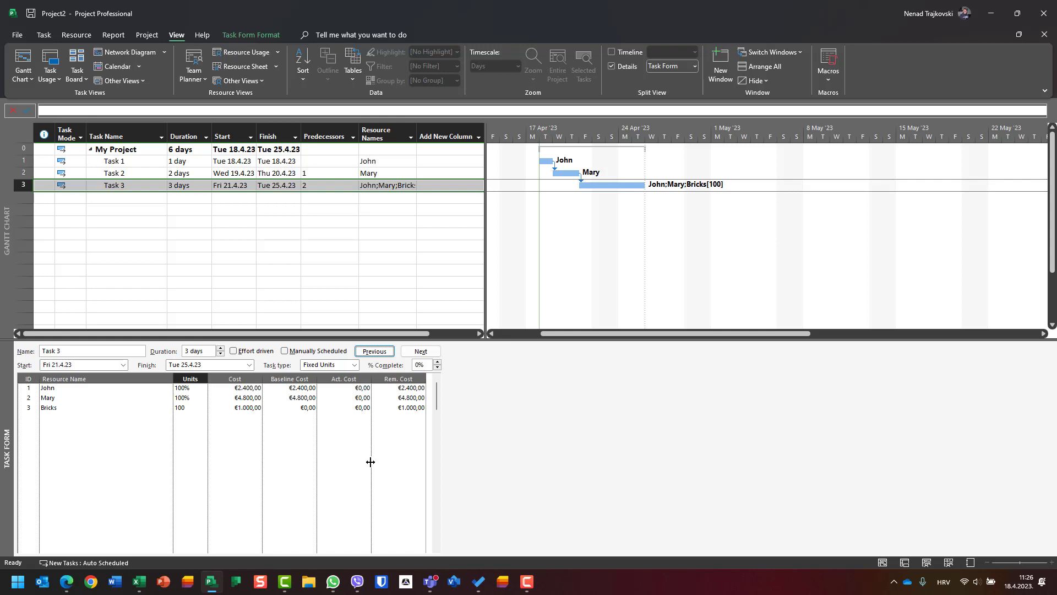
mouse_move(310, 452)
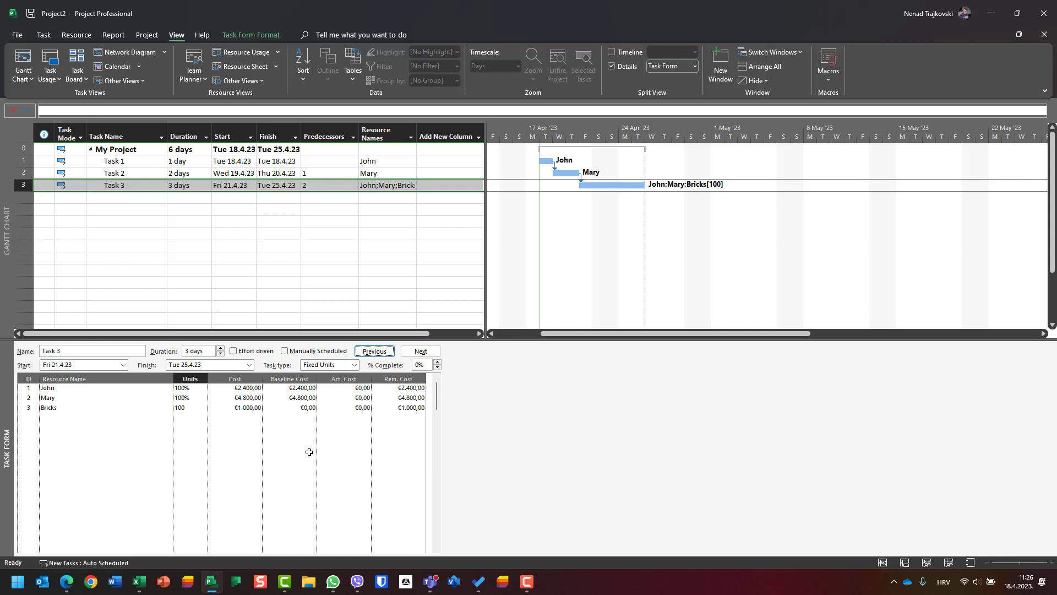
mouse_move(229, 486)
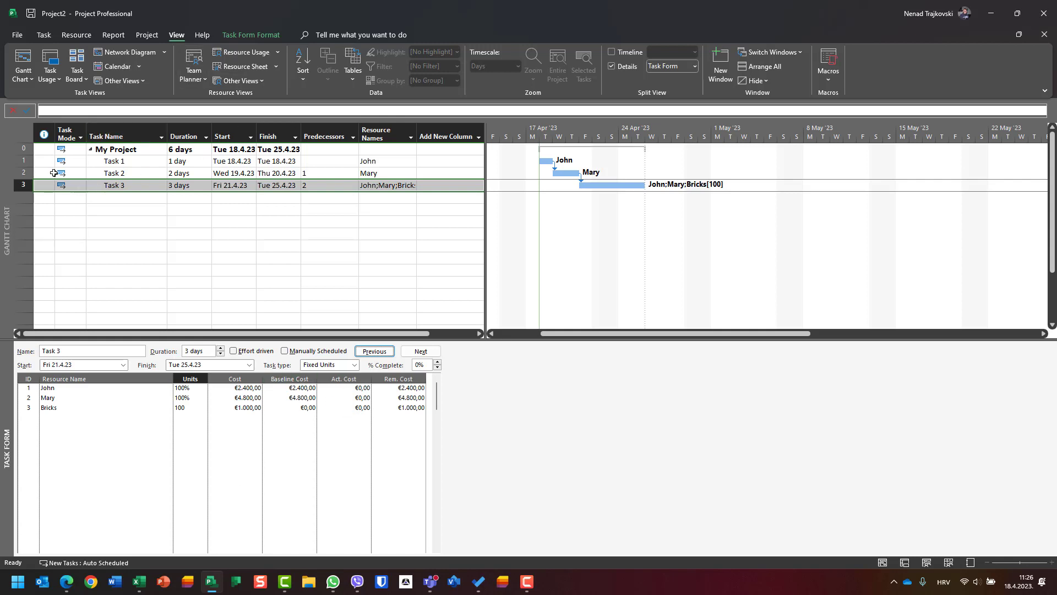
Mark Task 3 as 50% complete from the Task tab.
click(43, 36)
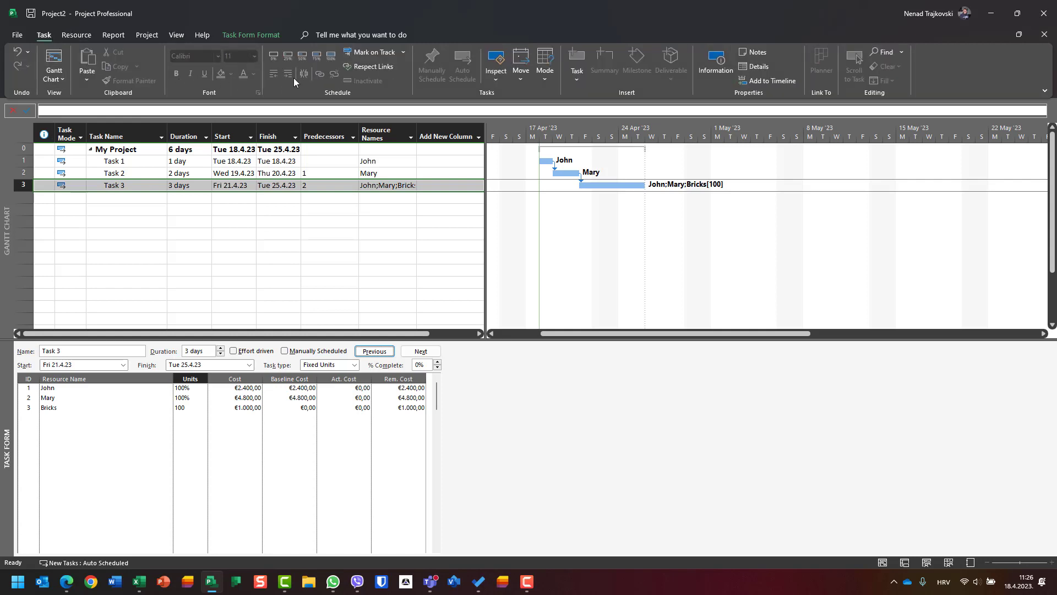
mouse_move(301, 56)
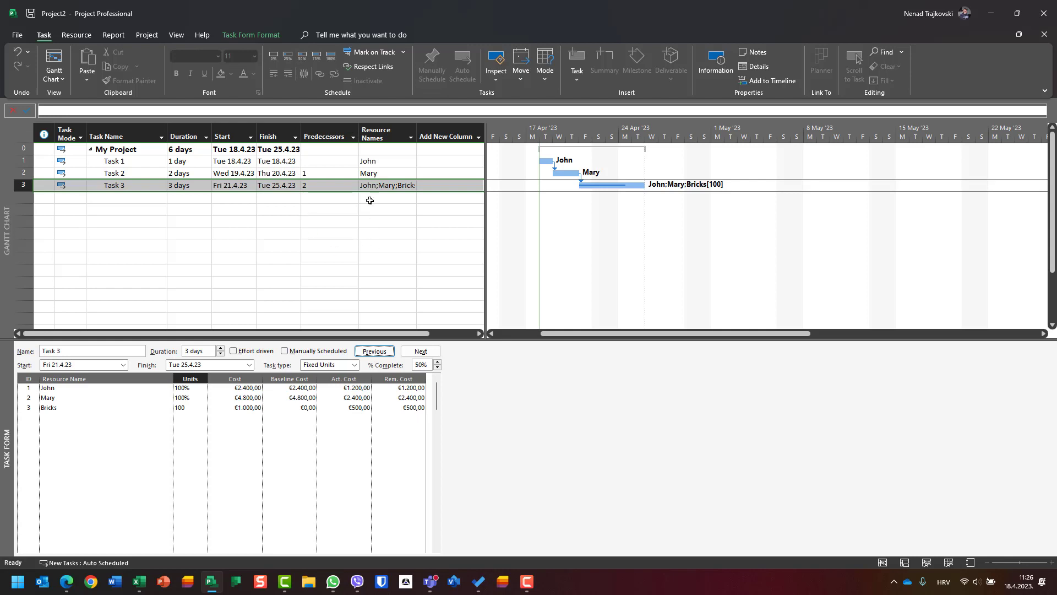
mouse_move(279, 226)
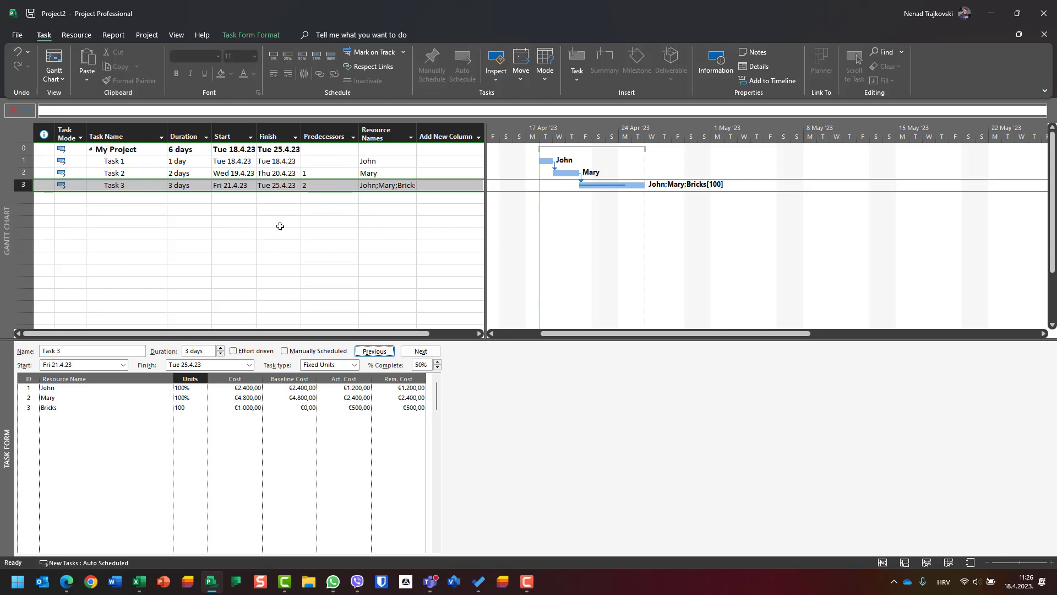
mouse_move(307, 436)
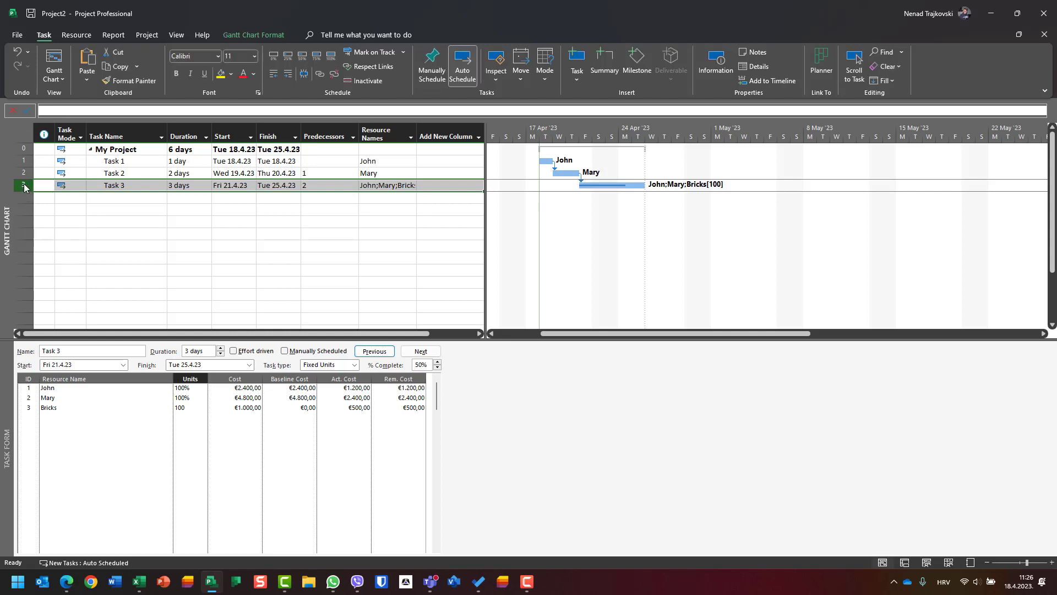
Switch to Task Usage and review the Bricks assignment's tracking details, actual work 100, then close it.
click(176, 34)
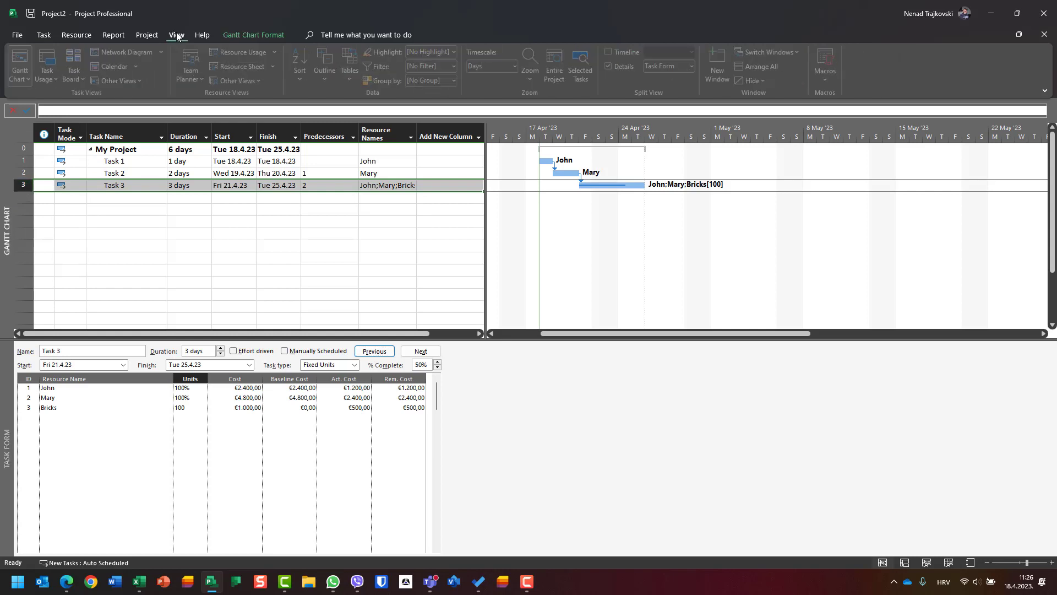
mouse_move(243, 66)
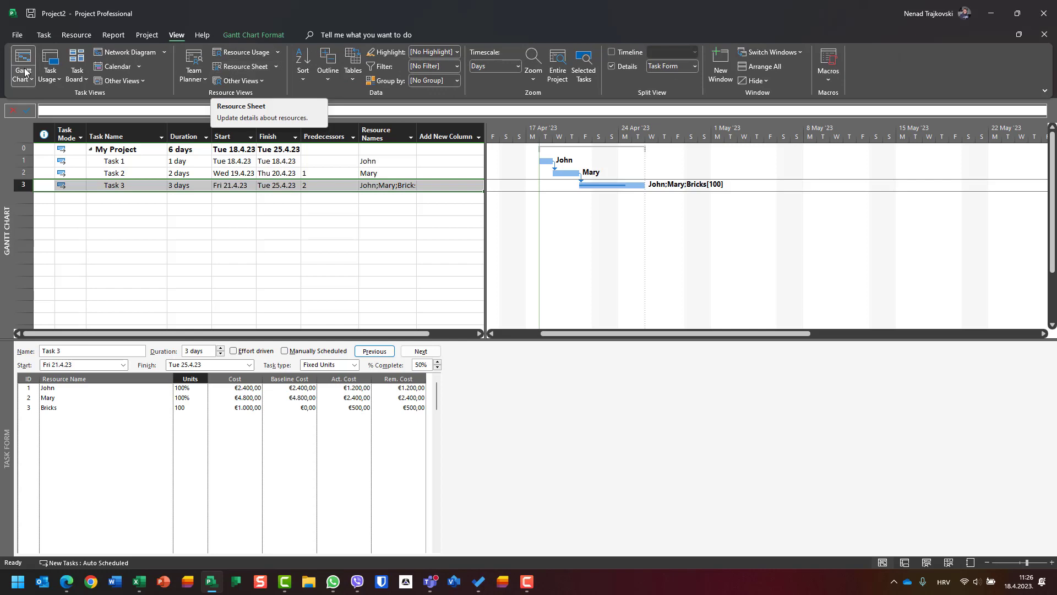
click(49, 65)
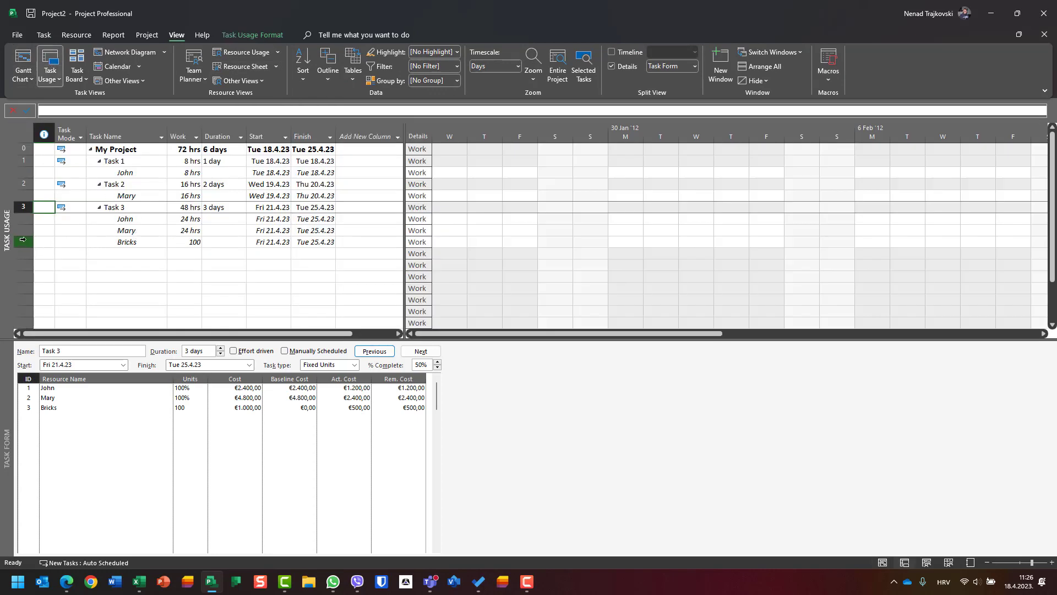
double_click(126, 241)
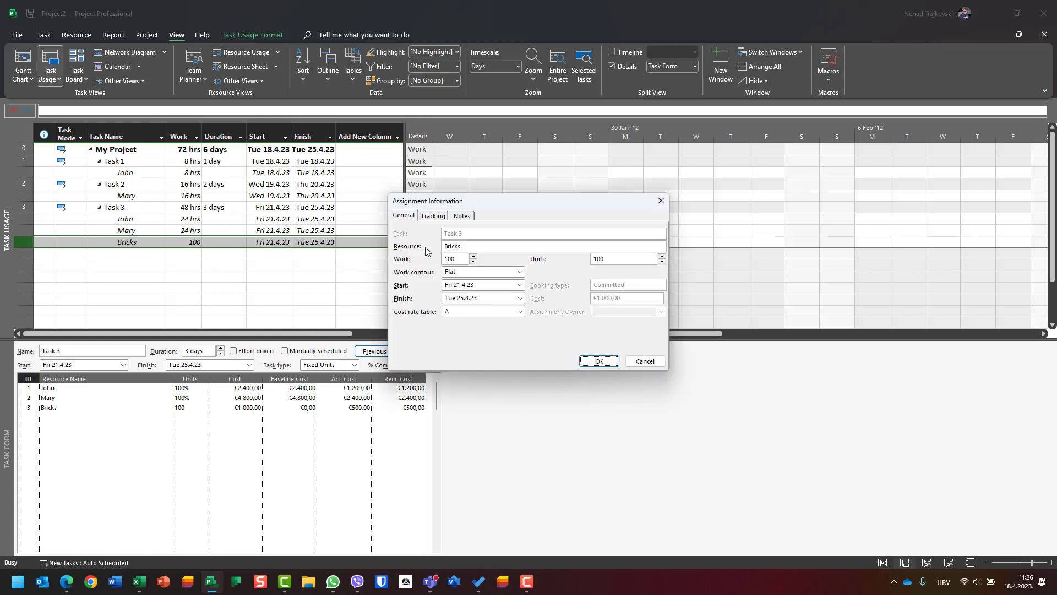
click(433, 215)
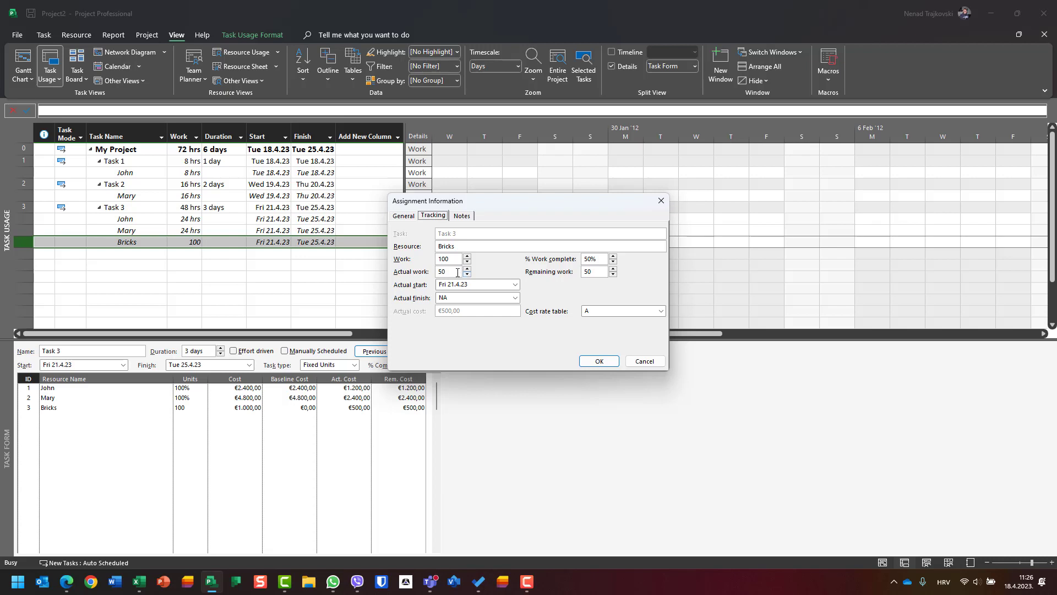
triple_click(448, 271)
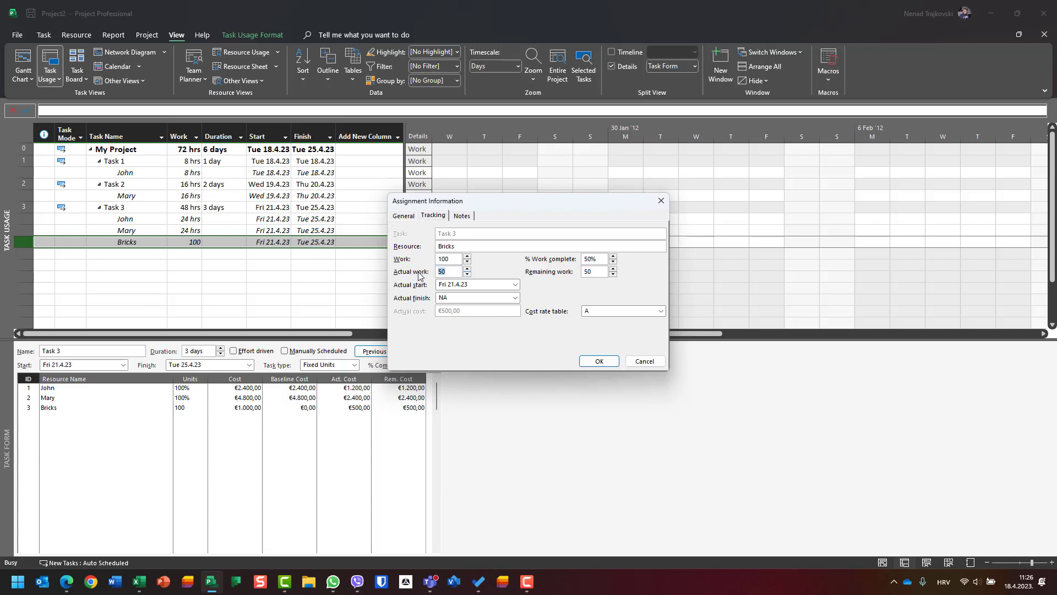
click(597, 361)
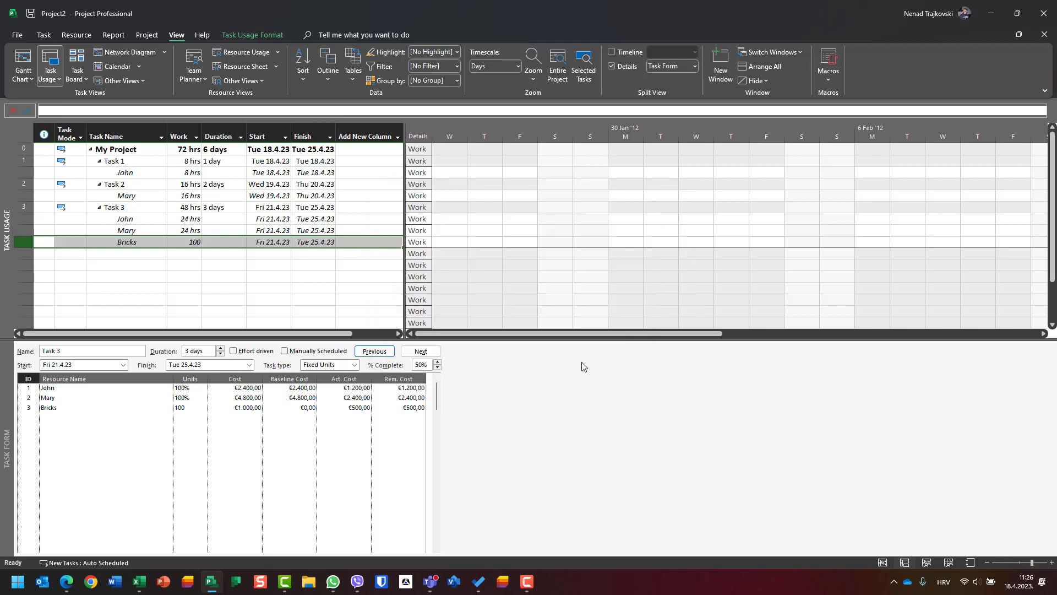
mouse_move(247, 417)
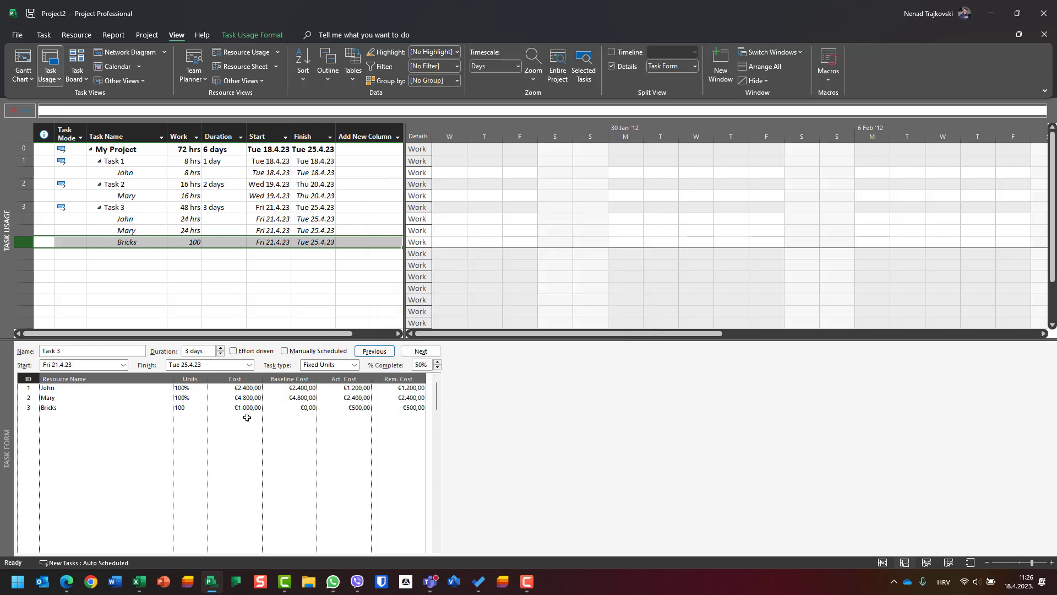
mouse_move(355, 397)
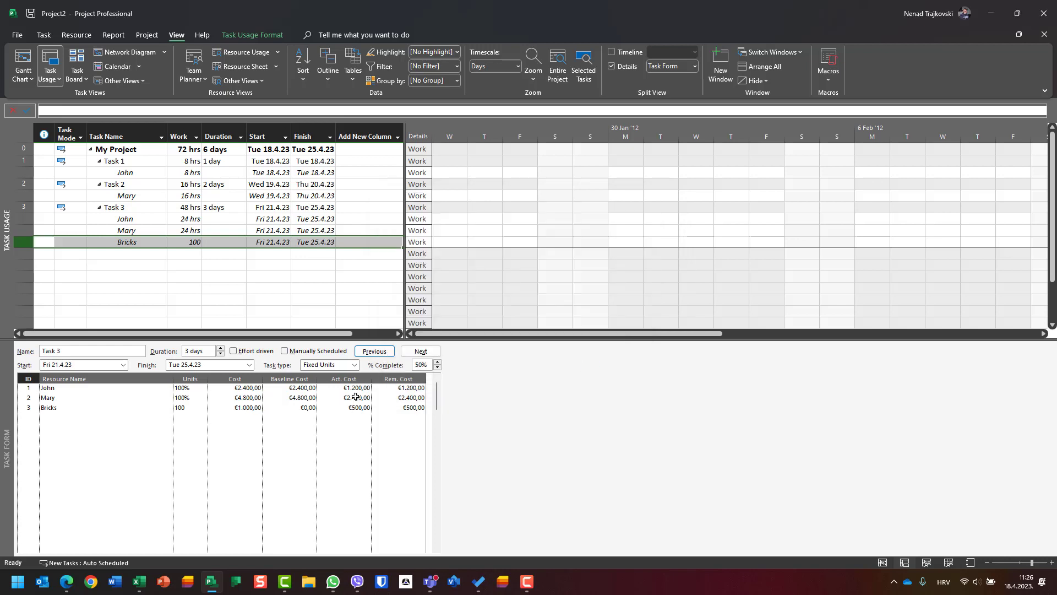
click(301, 408)
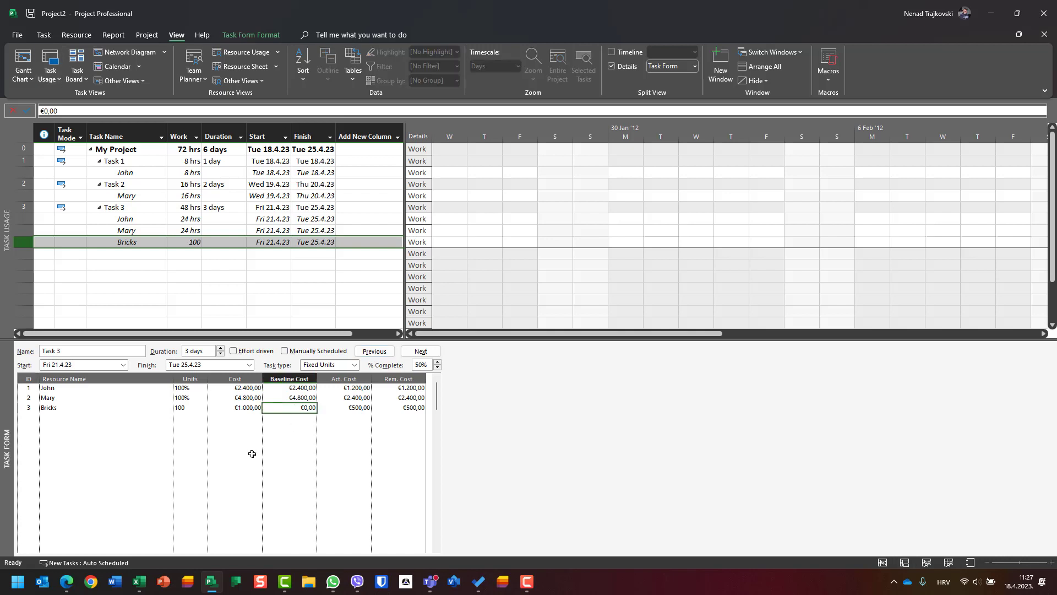
mouse_move(246, 448)
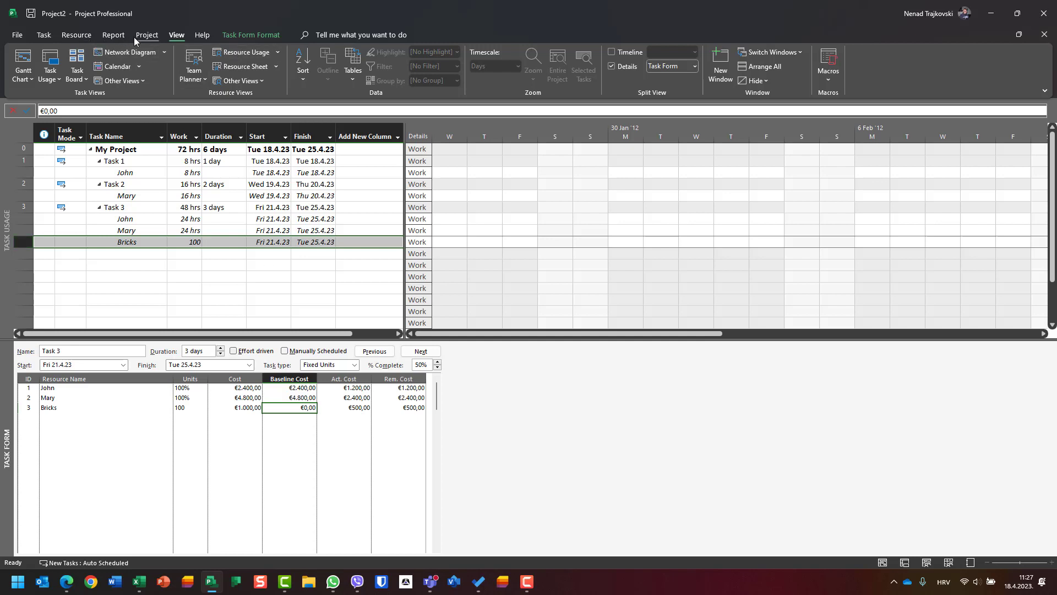
click(146, 36)
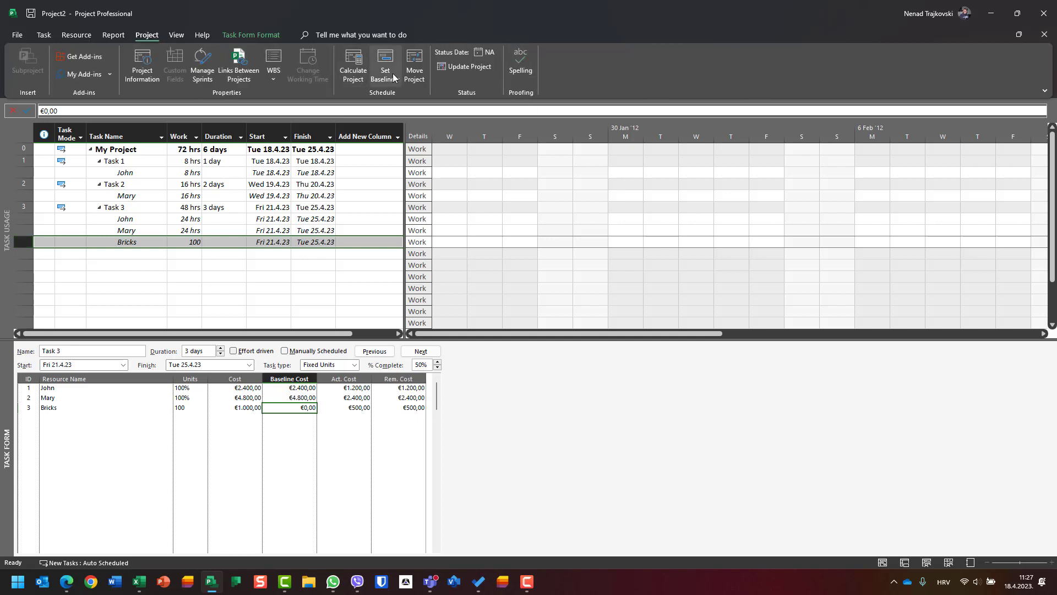
click(384, 64)
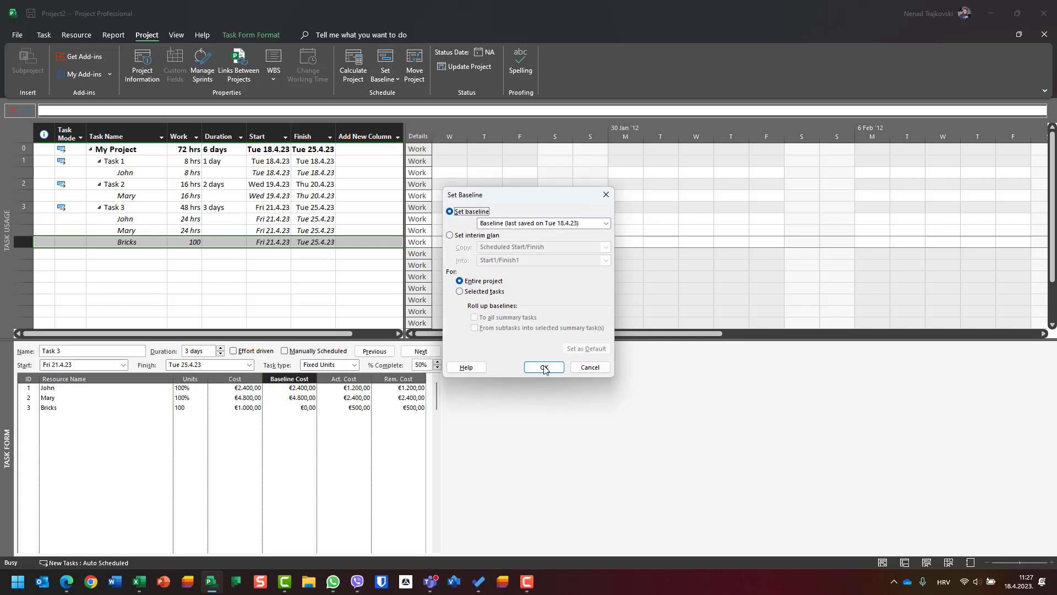
click(543, 366)
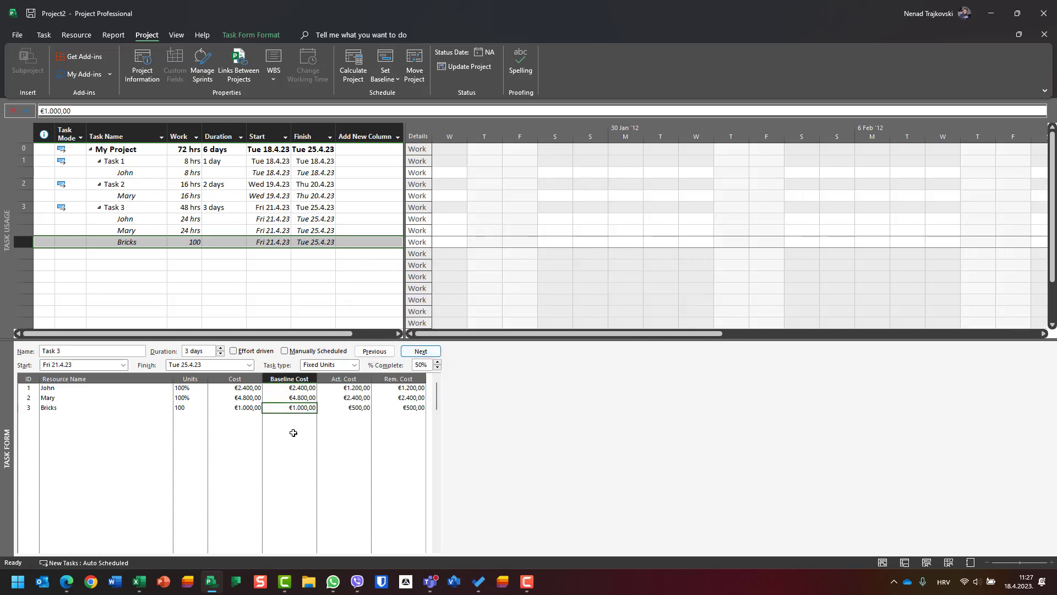
mouse_move(418, 415)
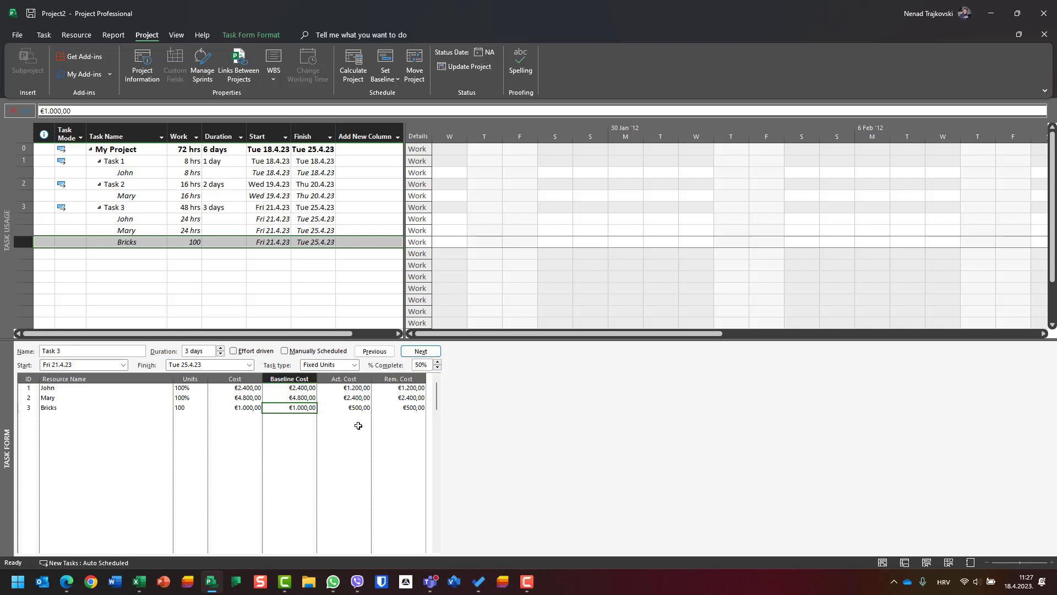
mouse_move(364, 397)
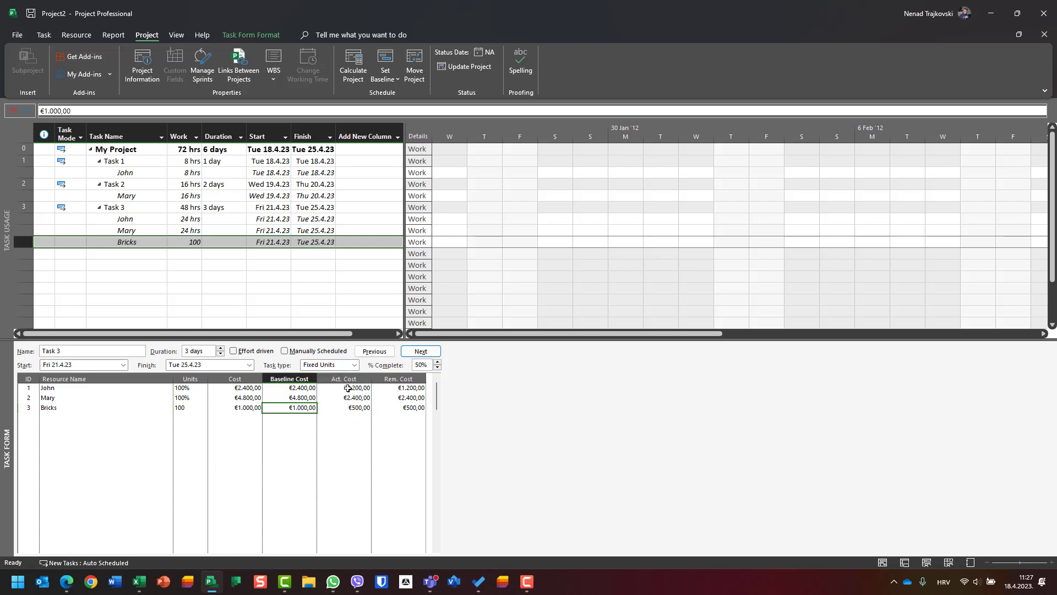
click(354, 397)
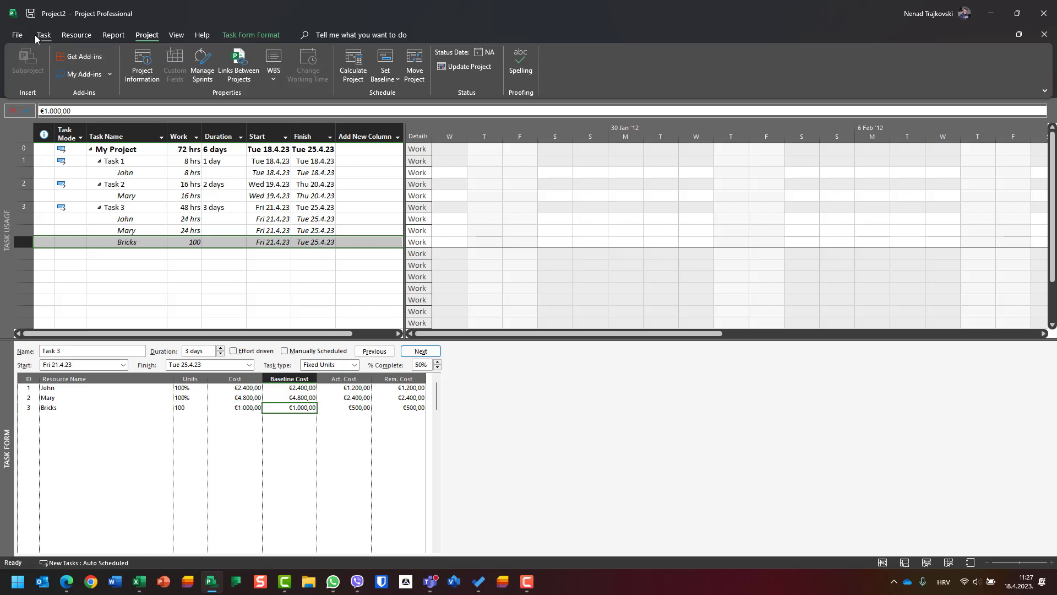
Replace the Task Usage view in the upper pane with the Gantt chart, keeping the task form below.
click(43, 34)
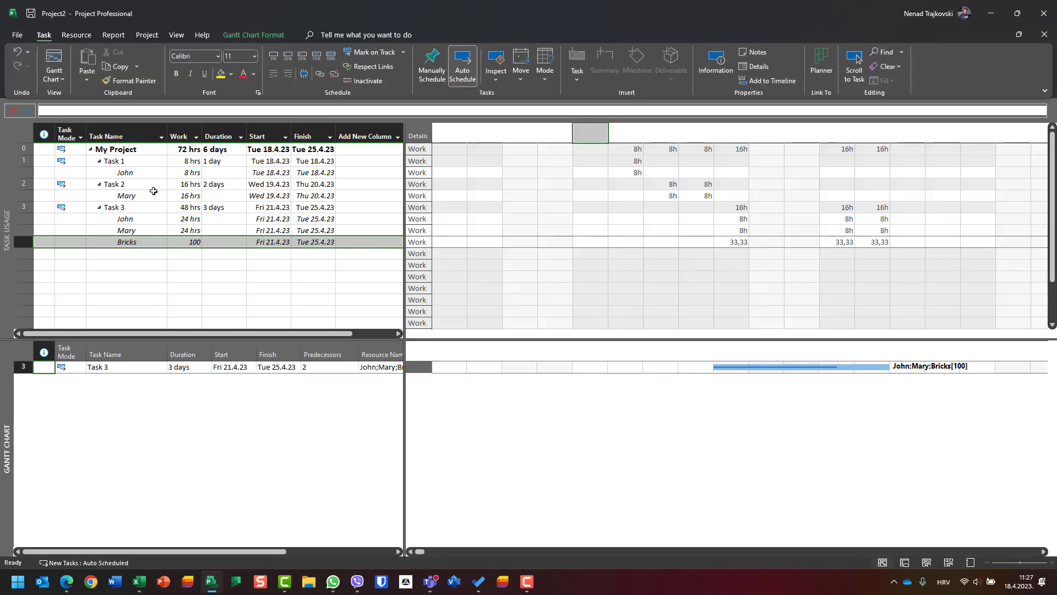
click(367, 136)
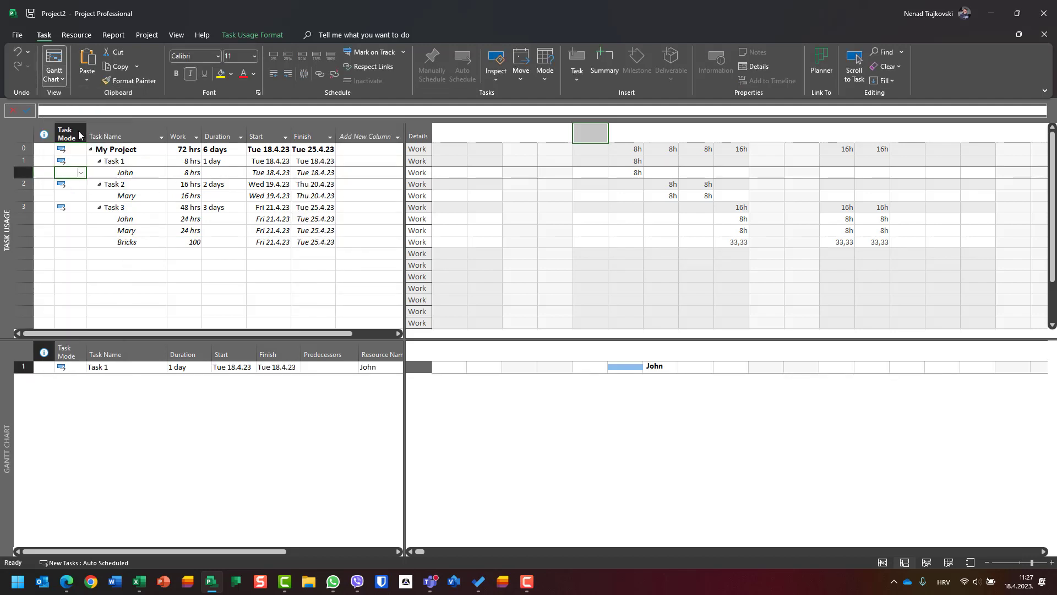
click(53, 64)
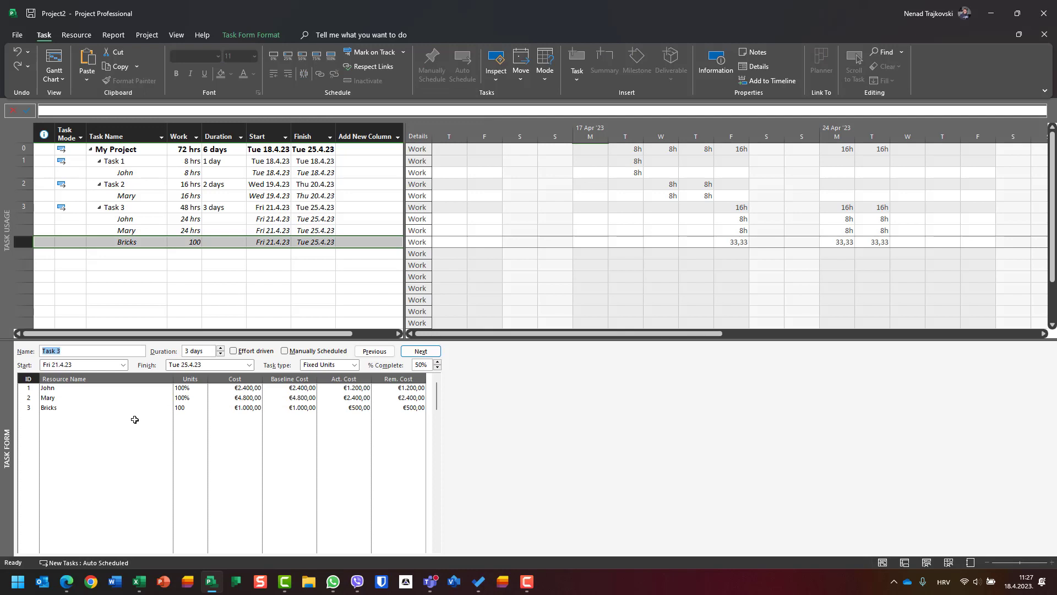
mouse_move(125, 396)
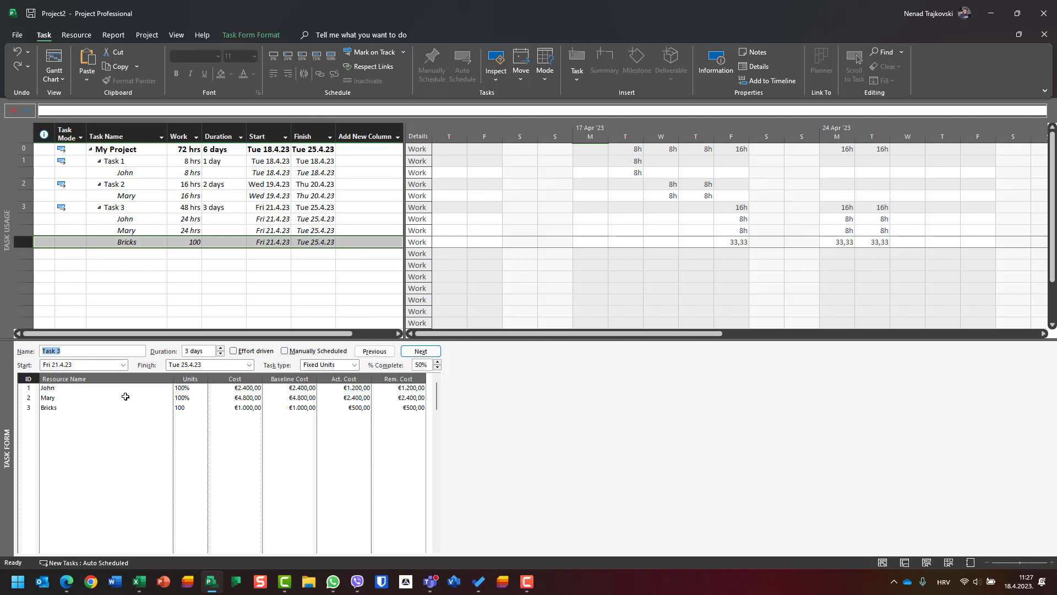
mouse_move(156, 466)
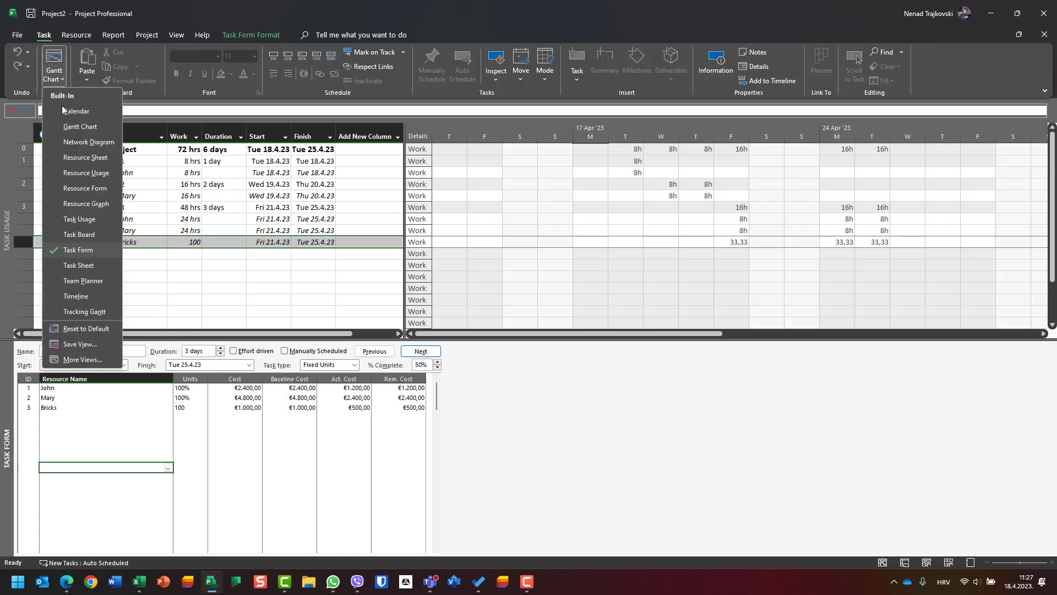
click(80, 126)
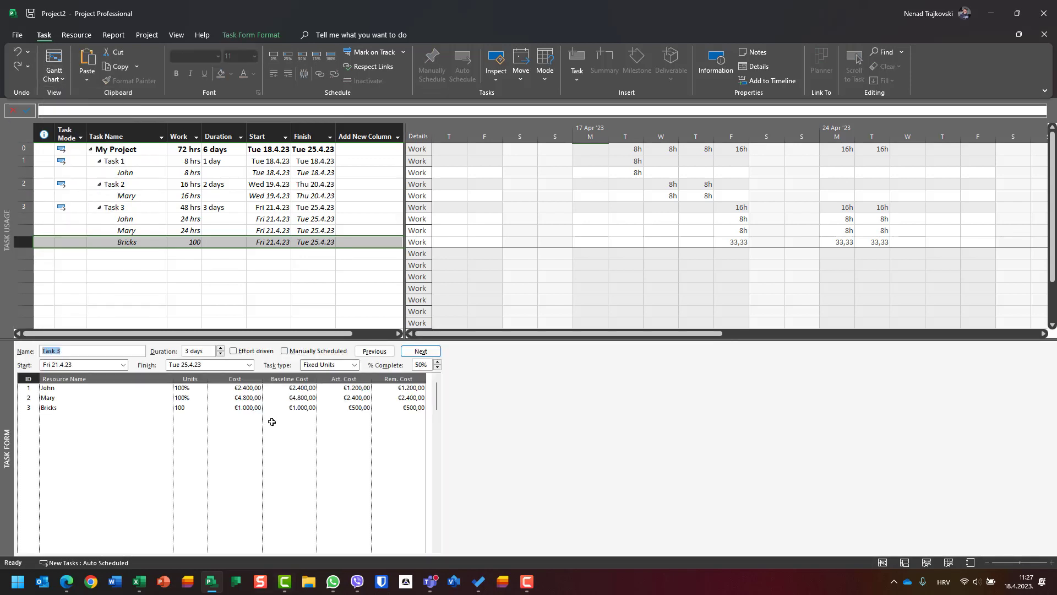
click(70, 277)
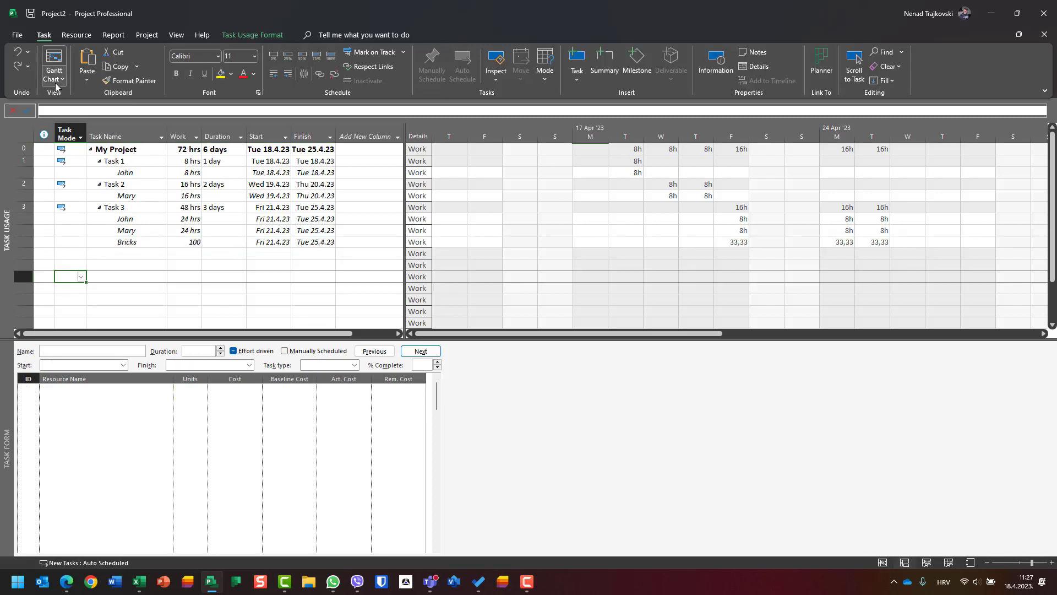
click(53, 64)
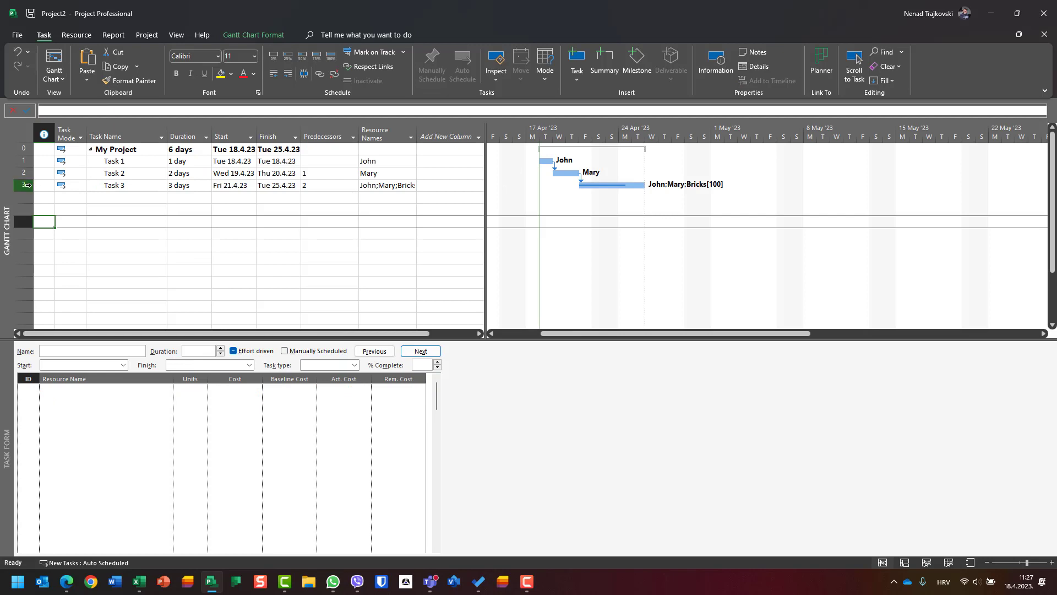
Add Cost, Baseline Cost, Actual Cost and Remaining Cost columns to the Gantt table, then select Task 3.
click(113, 185)
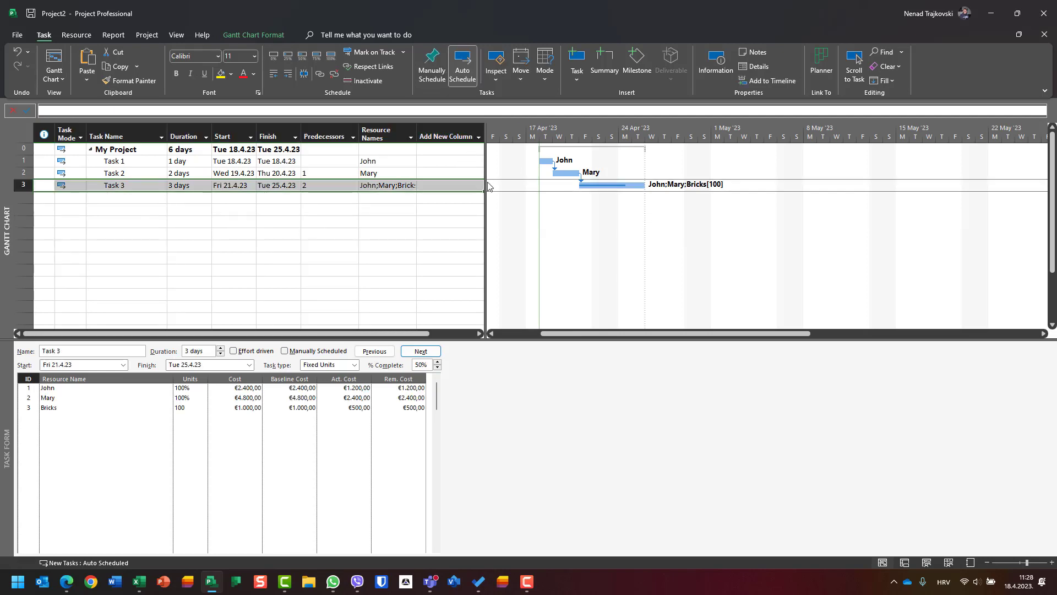
click(447, 135)
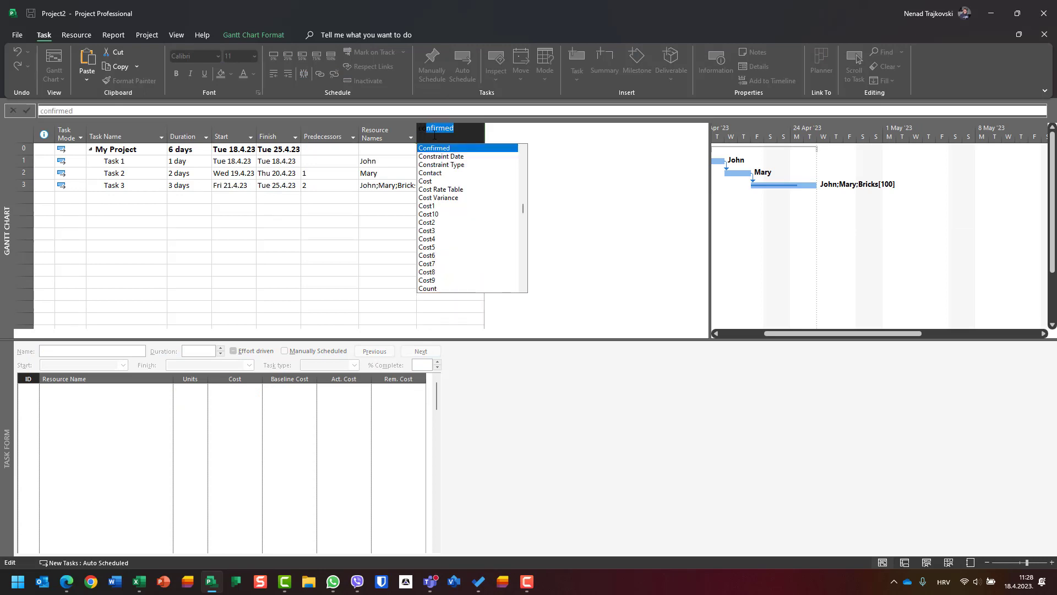
text(cost)
text(bas)
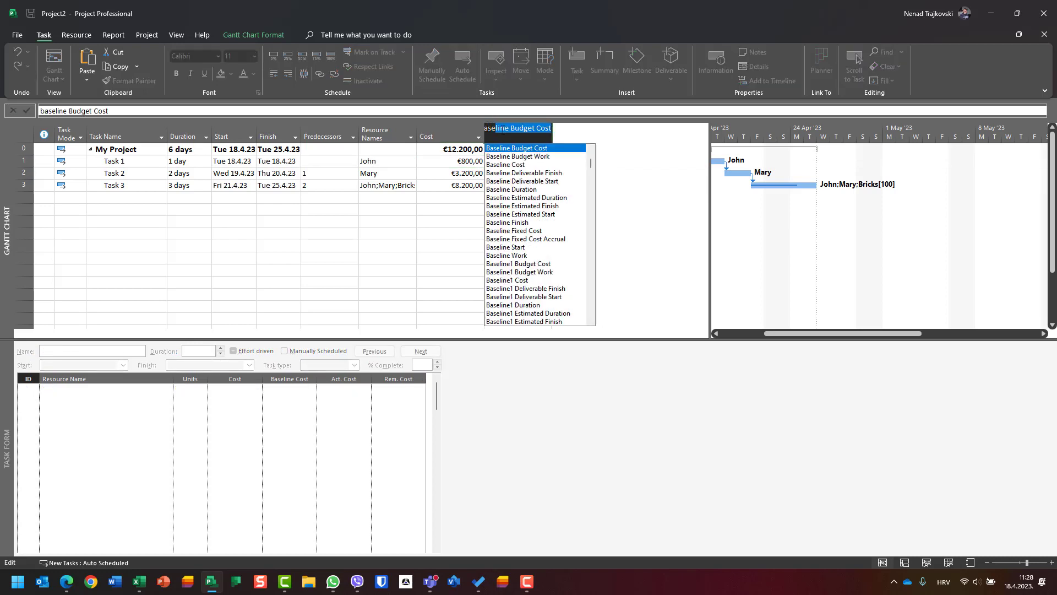
key(Escape)
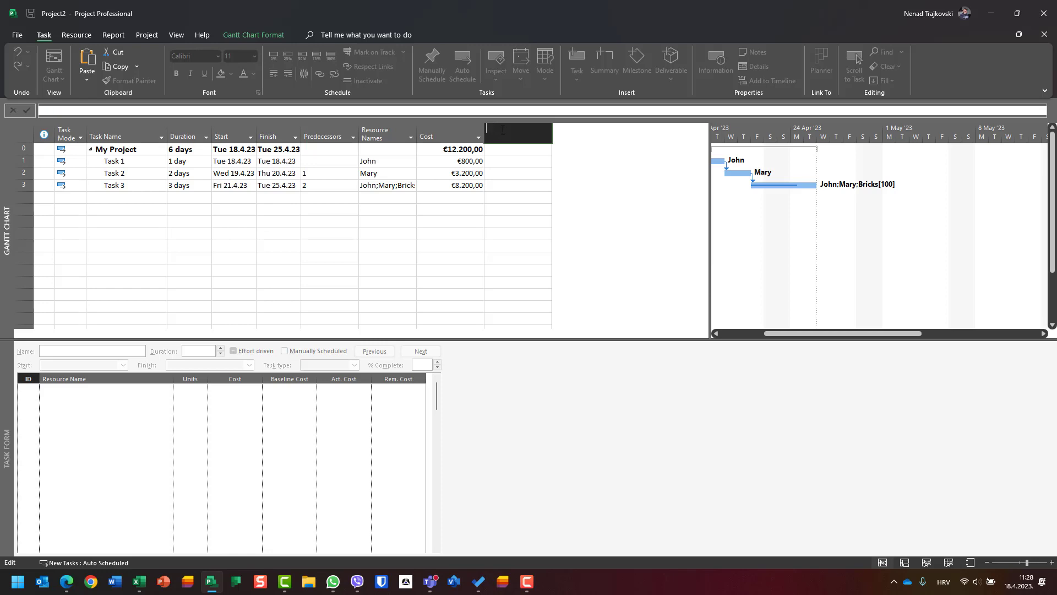
text(Basl)
text(c)
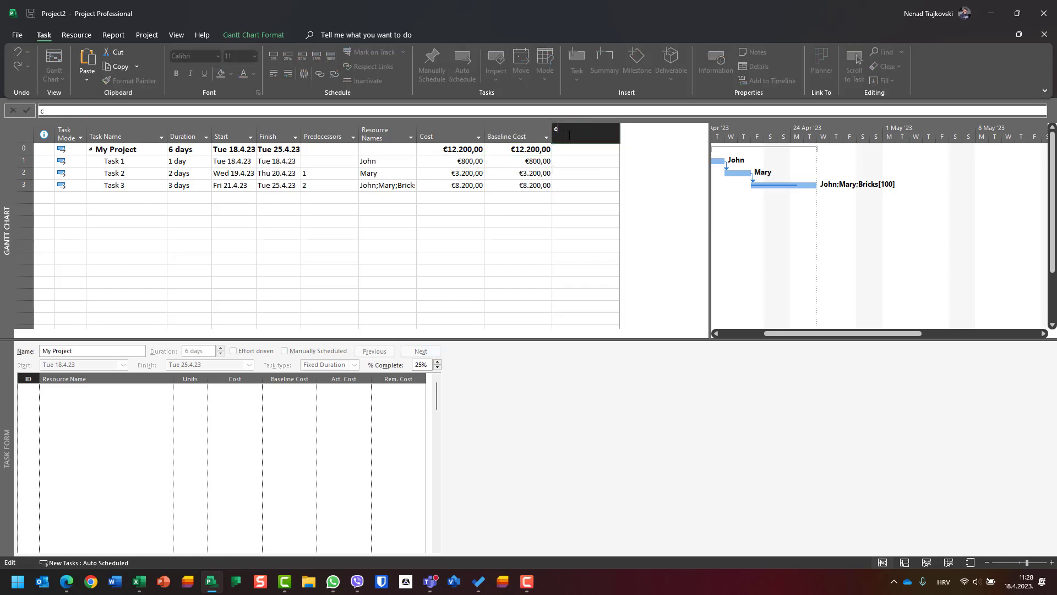
text(active)
text(rem)
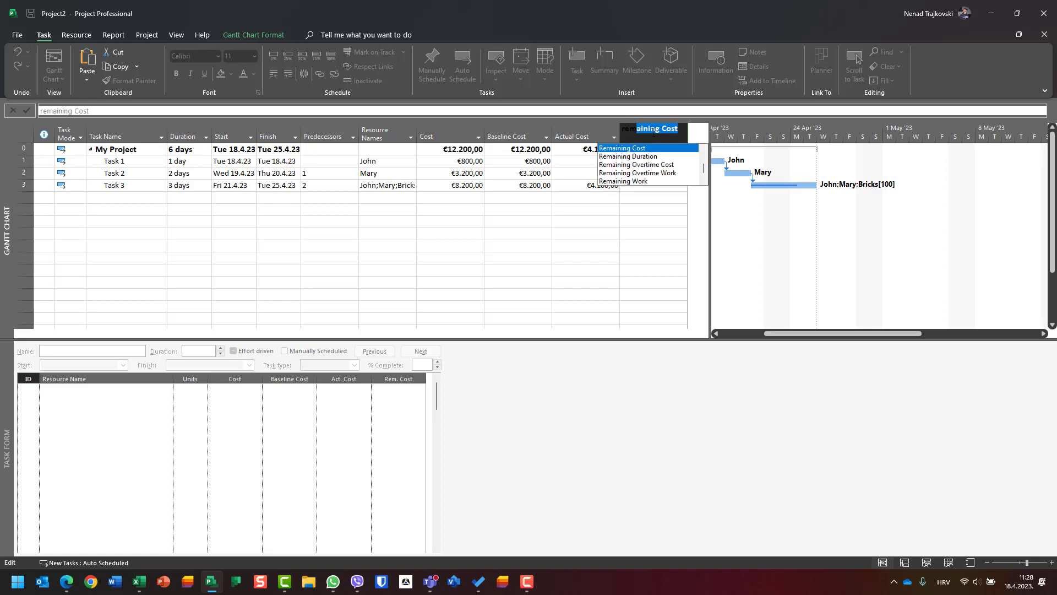
click(622, 147)
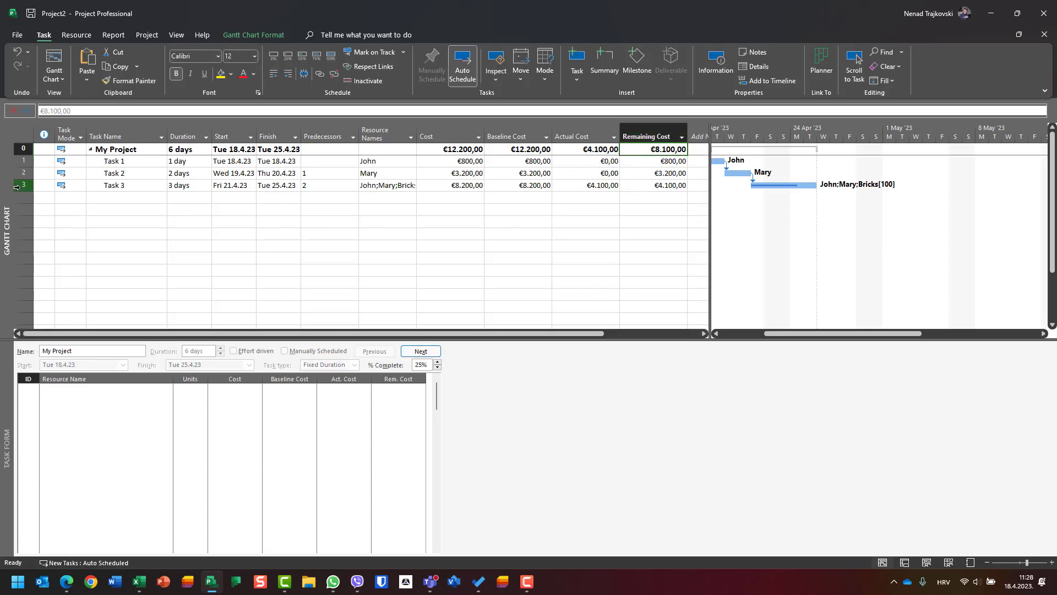
click(114, 186)
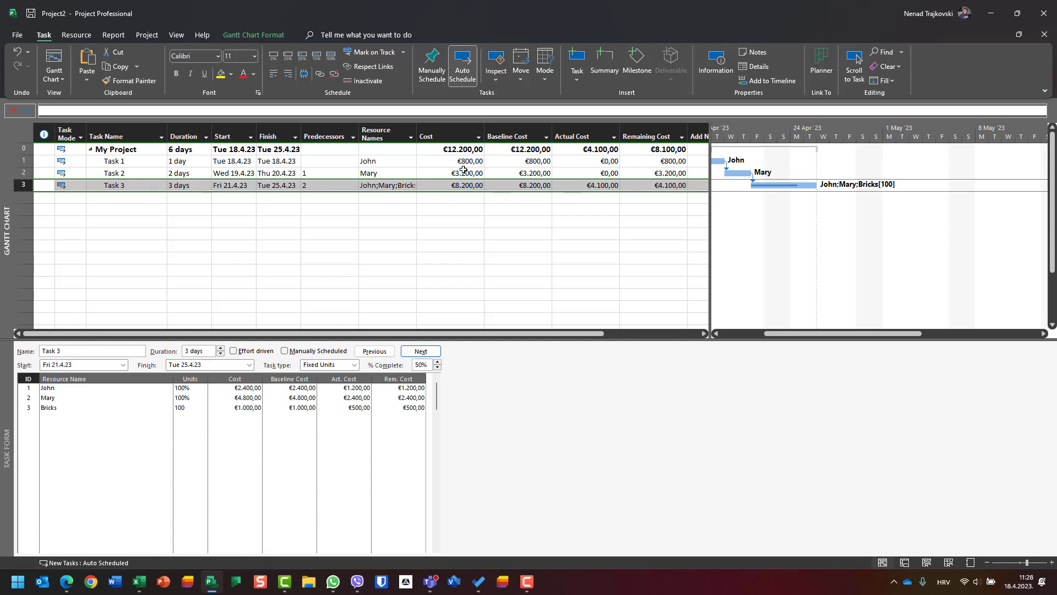
mouse_move(472, 185)
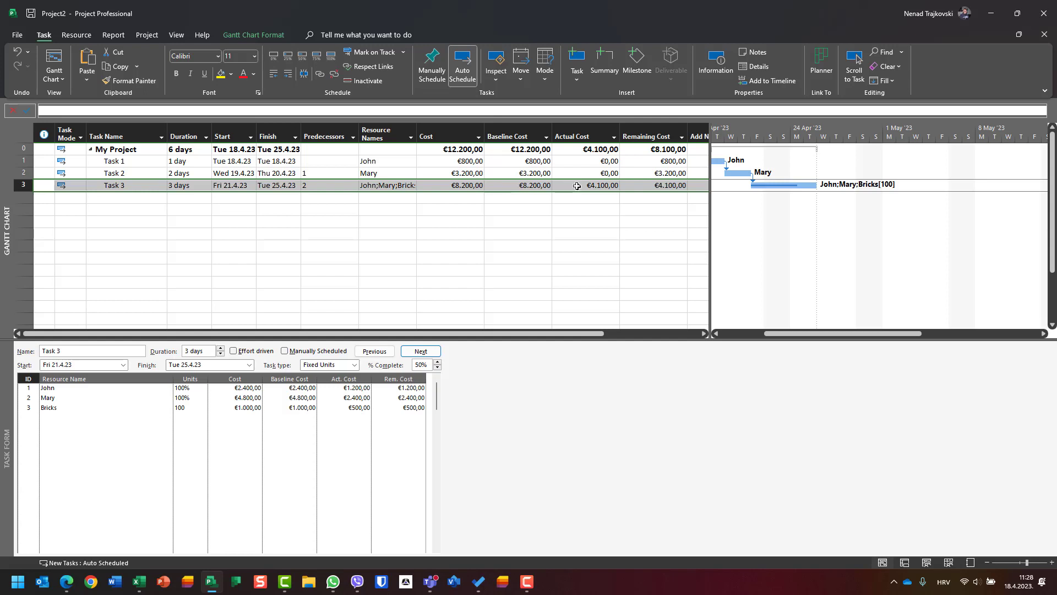
mouse_move(641, 189)
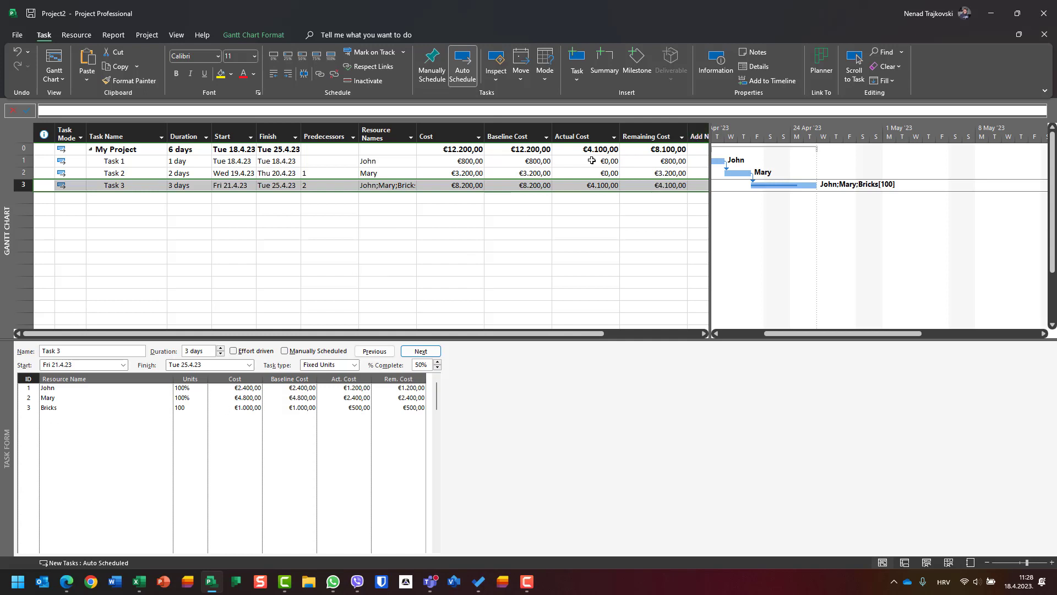
mouse_move(102, 393)
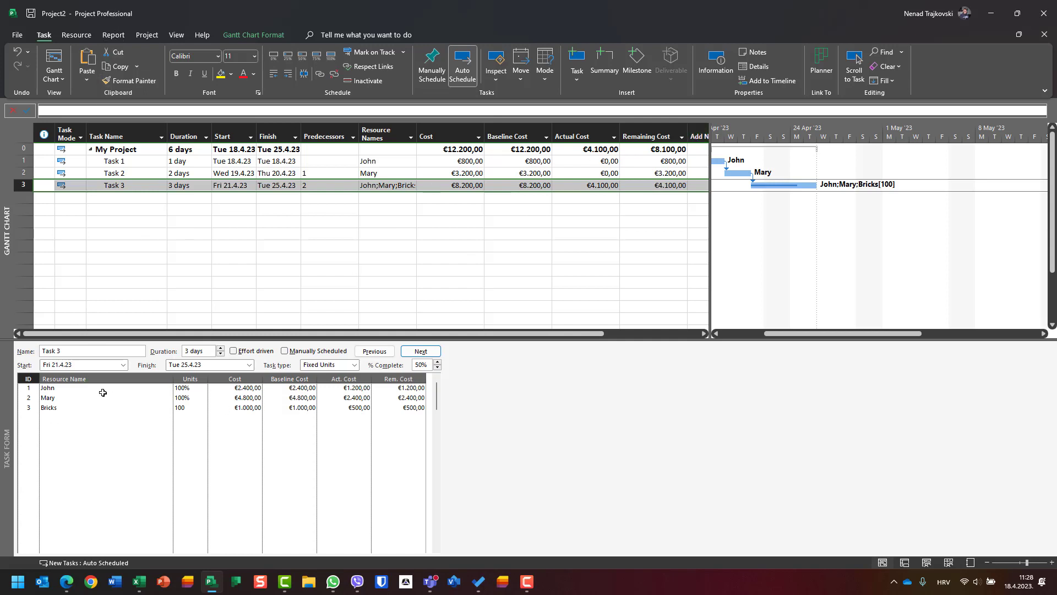
mouse_move(70, 390)
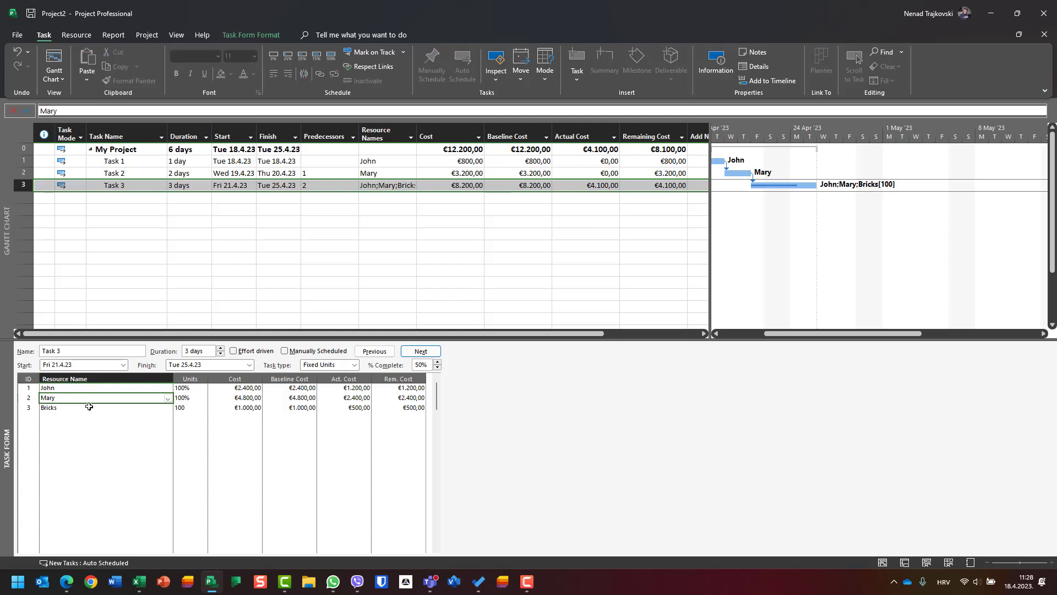
click(81, 407)
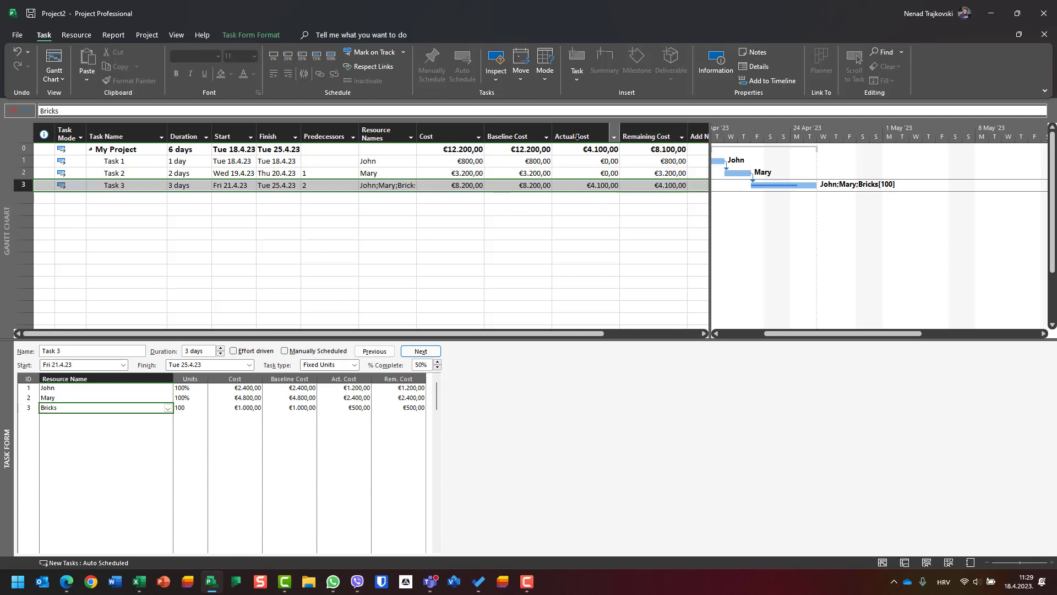
mouse_move(104, 394)
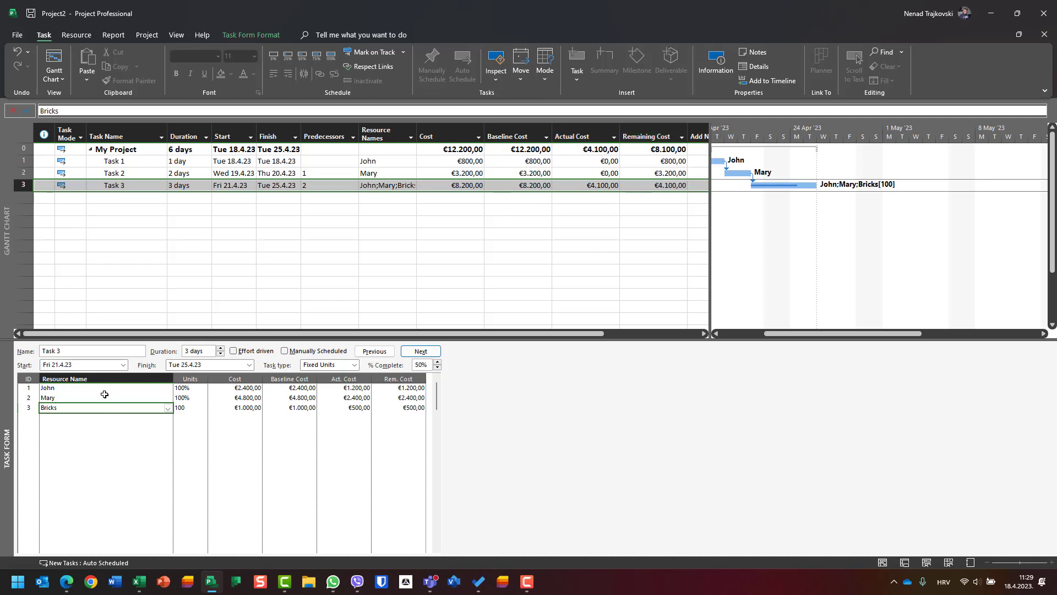
mouse_move(72, 402)
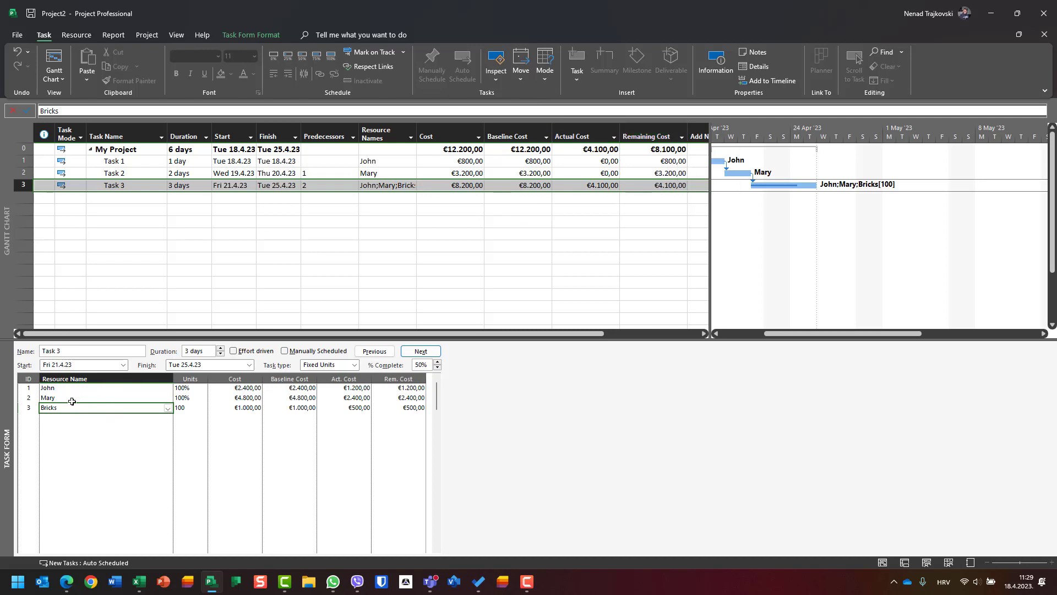
click(104, 397)
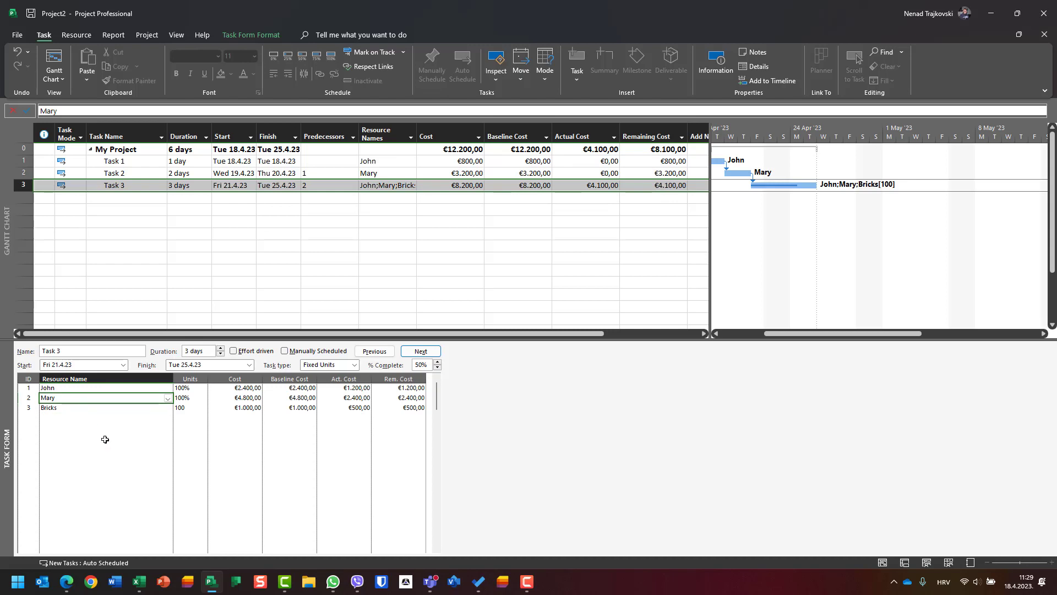
right_click(105, 439)
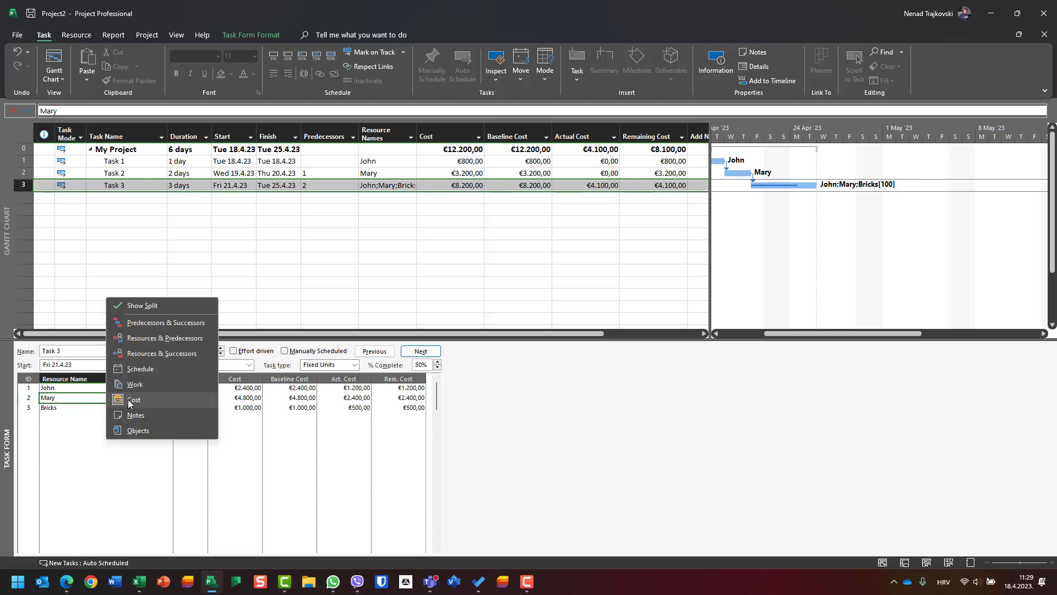